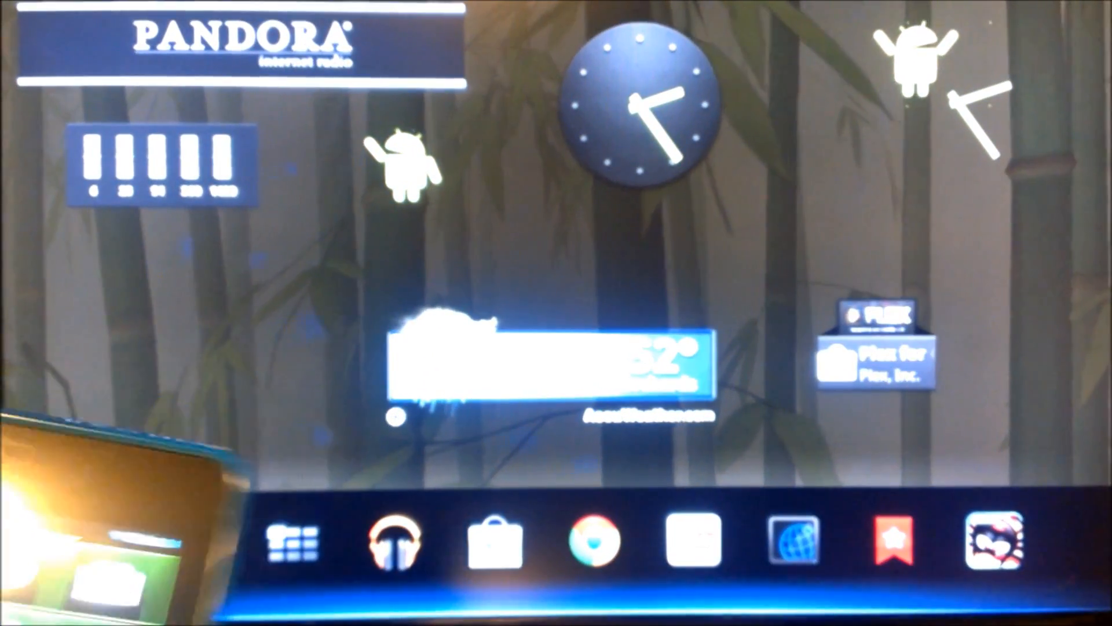
- Open the Settings menu from the Google TV home screen
{"action": "left_click", "coordinate": [397, 541]}
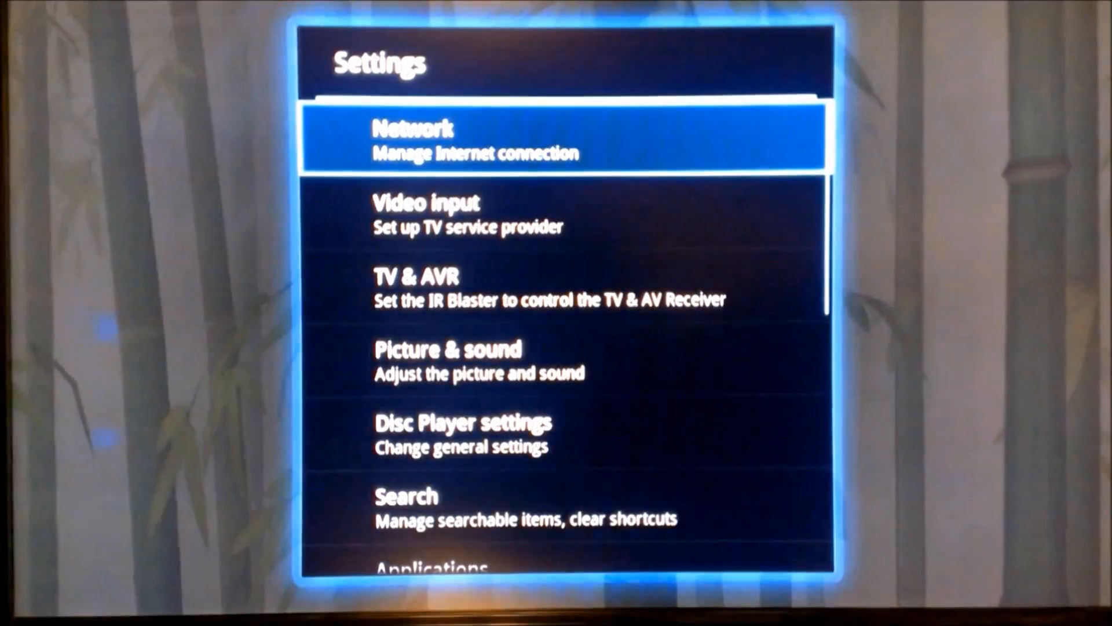
- Scroll to About to confirm firmware version 3.2, then return to the home screen
{"action": "scroll", "scroll_direction": "down", "scroll_amount": 3}
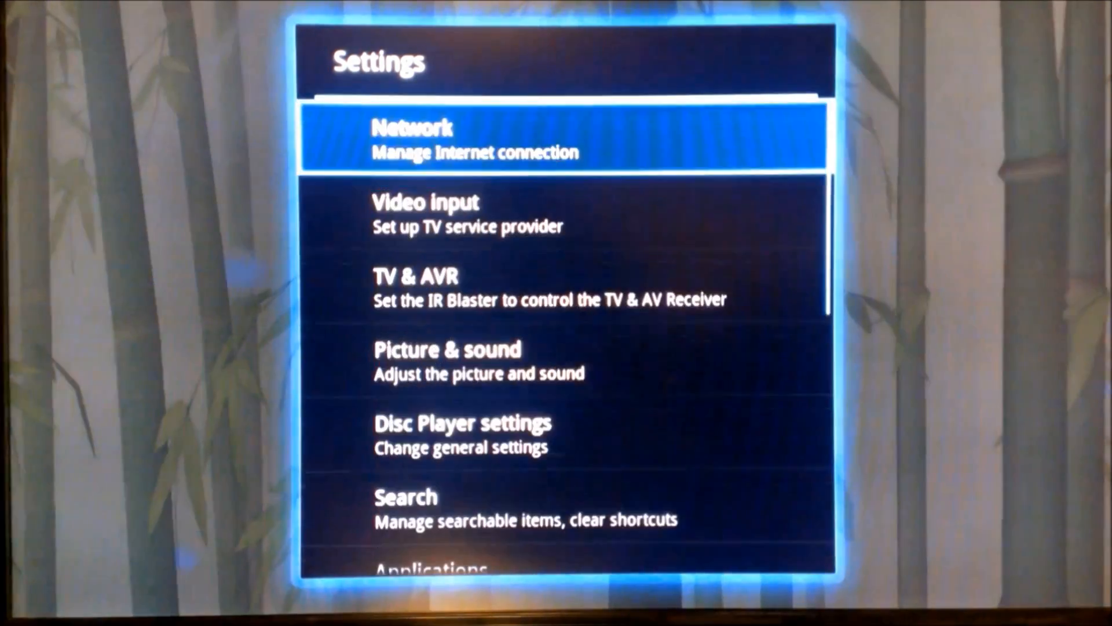
{"action": "scroll", "scroll_direction": "down", "scroll_amount": 3}
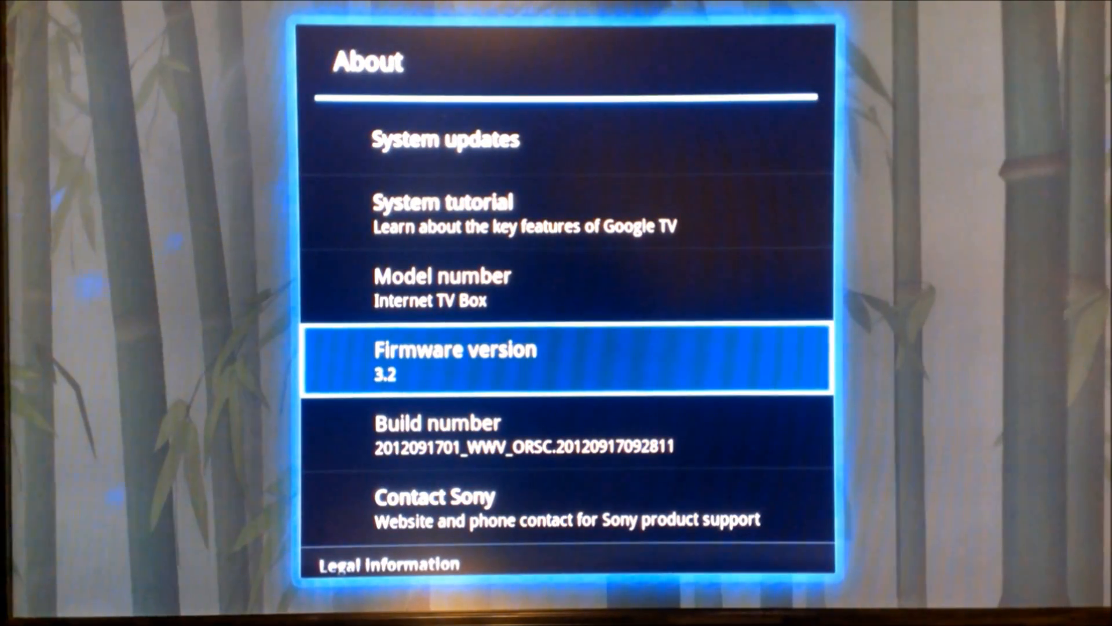
{"action": "key", "text": "Down"}
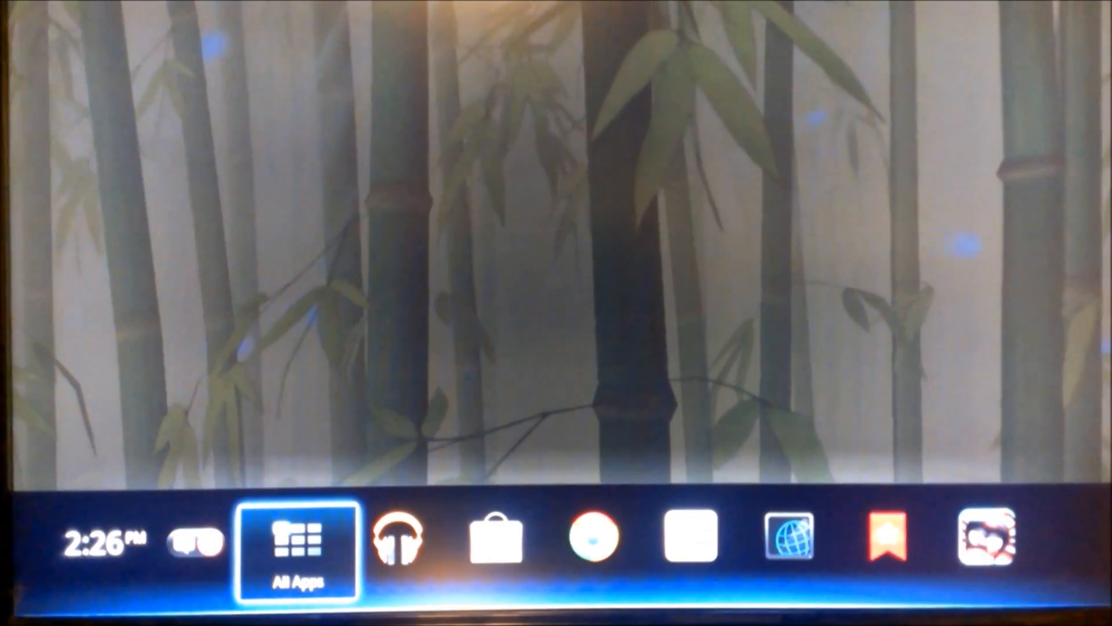
- Show the home screen widgets again and launch the Play Store from the app bar
{"action": "left_click", "coordinate": [400, 538]}
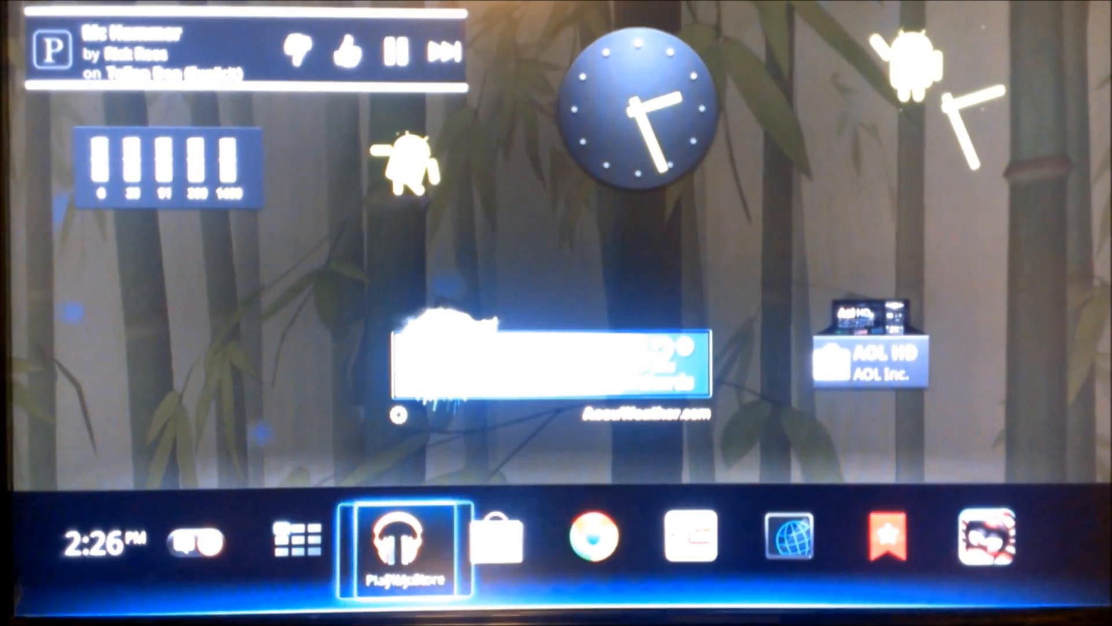
{"action": "left_click", "coordinate": [987, 539]}
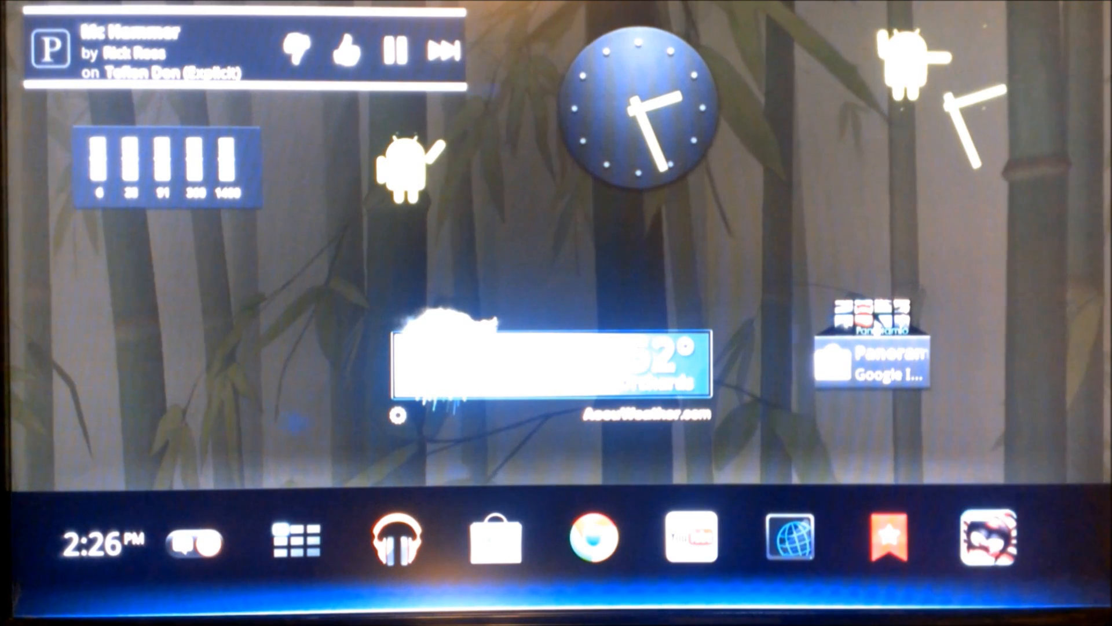
{"action": "left_click", "coordinate": [889, 538]}
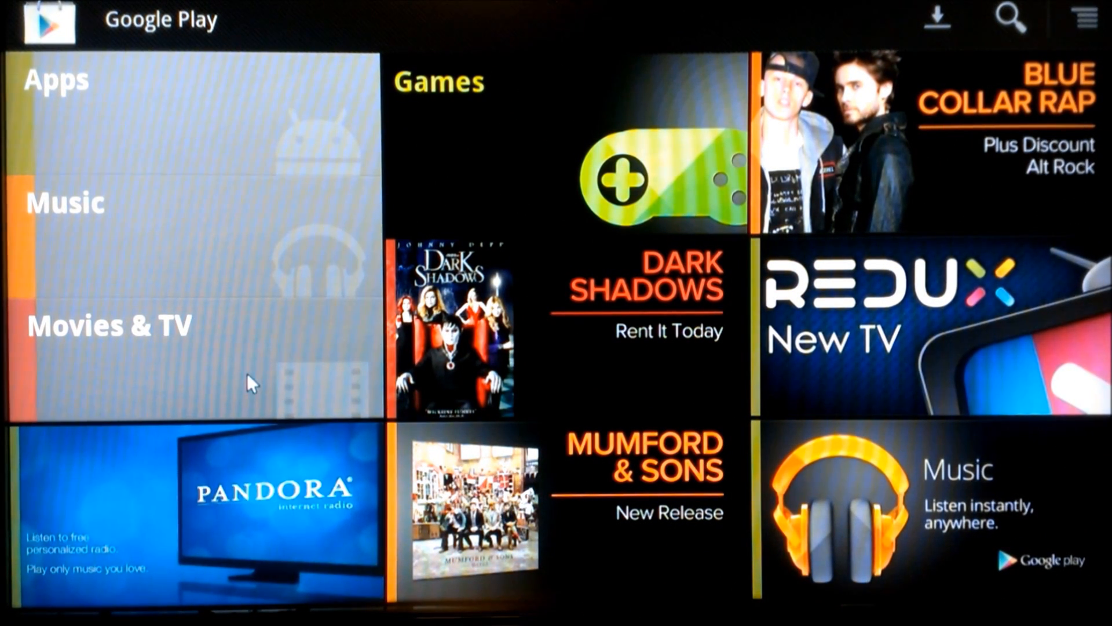
{"action": "mouse_move", "coordinate": [1025, 344]}
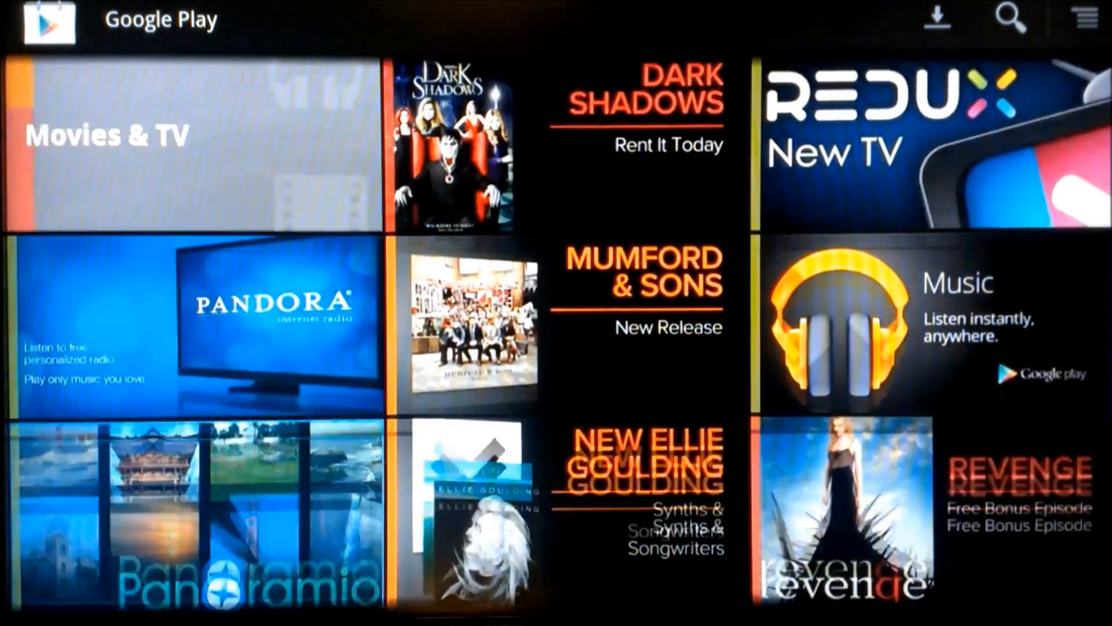
{"action": "scroll", "scroll_direction": "down", "scroll_amount": 3}
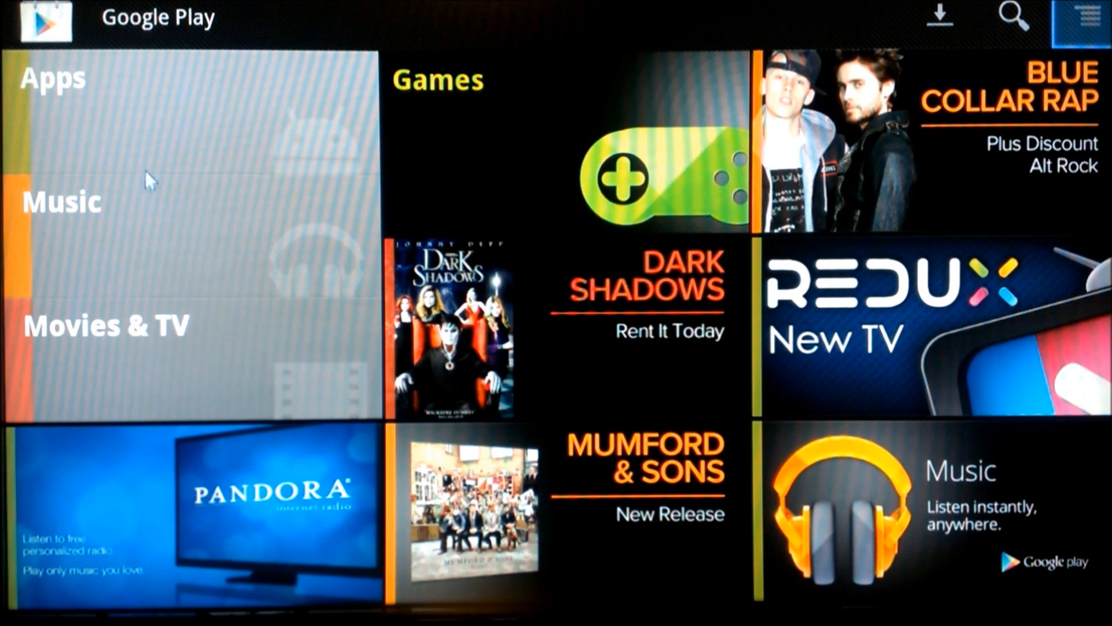
{"action": "mouse_move", "coordinate": [163, 344]}
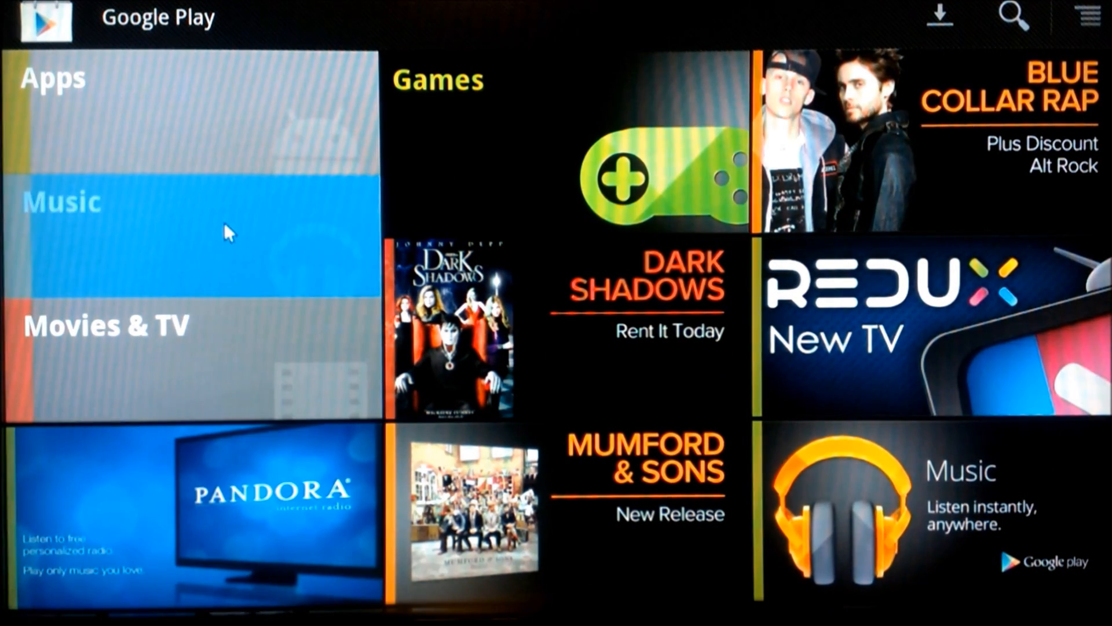
{"action": "left_click", "coordinate": [61, 202]}
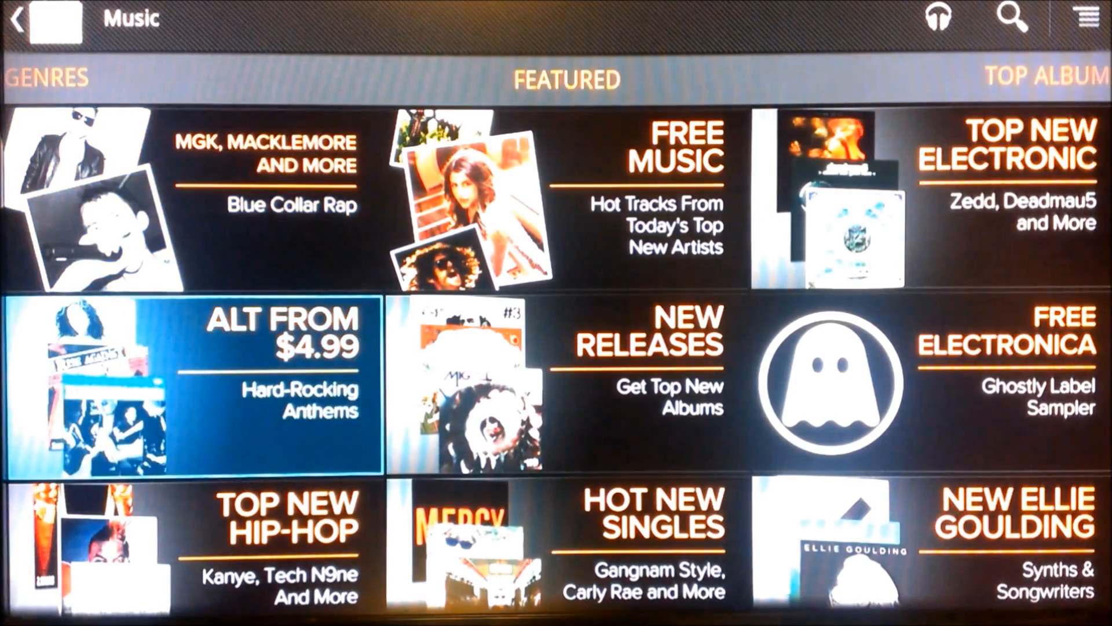
{"action": "scroll", "scroll_direction": "down", "scroll_amount": 3}
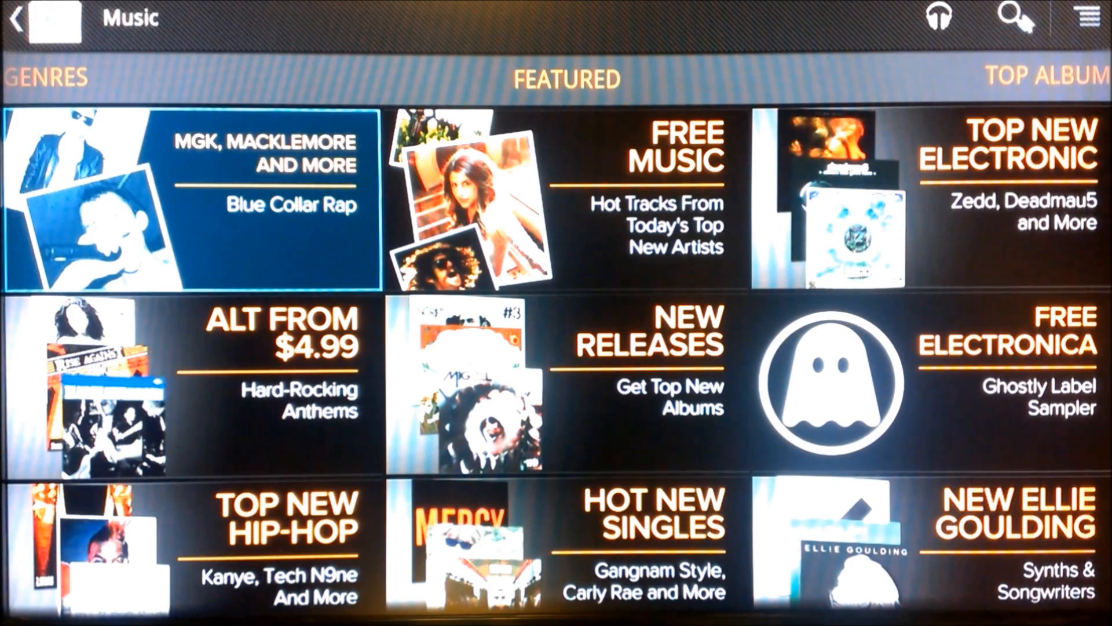
{"action": "left_click", "coordinate": [1084, 20]}
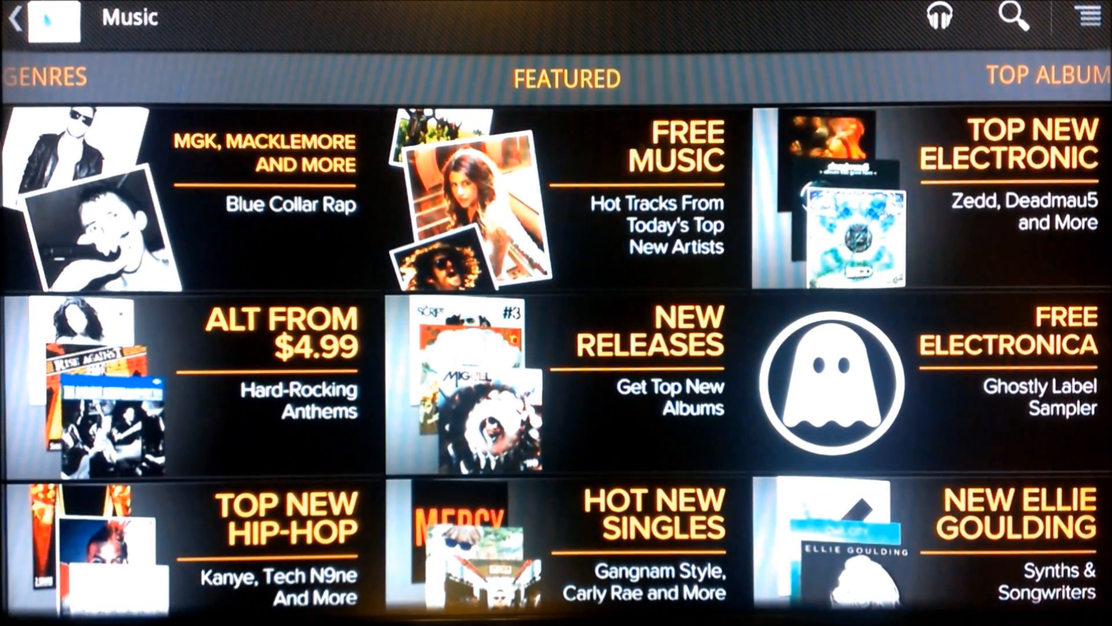
{"action": "left_click", "coordinate": [13, 20]}
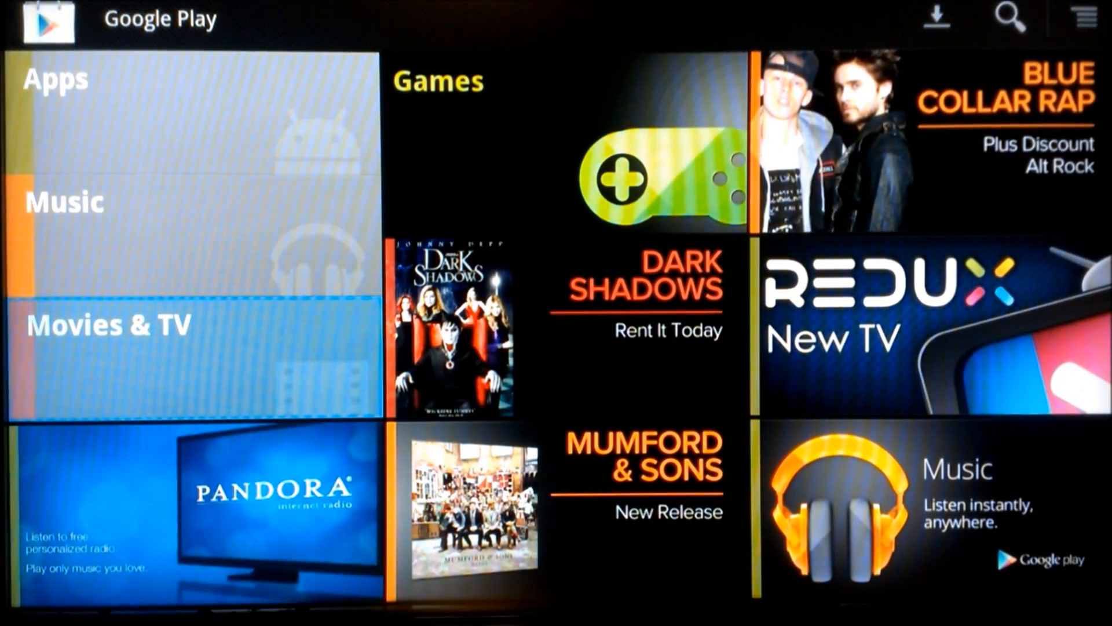
- Browse Movies & TV down to the Transformers: Dark of the Moon details page
{"action": "left_click", "coordinate": [110, 324]}
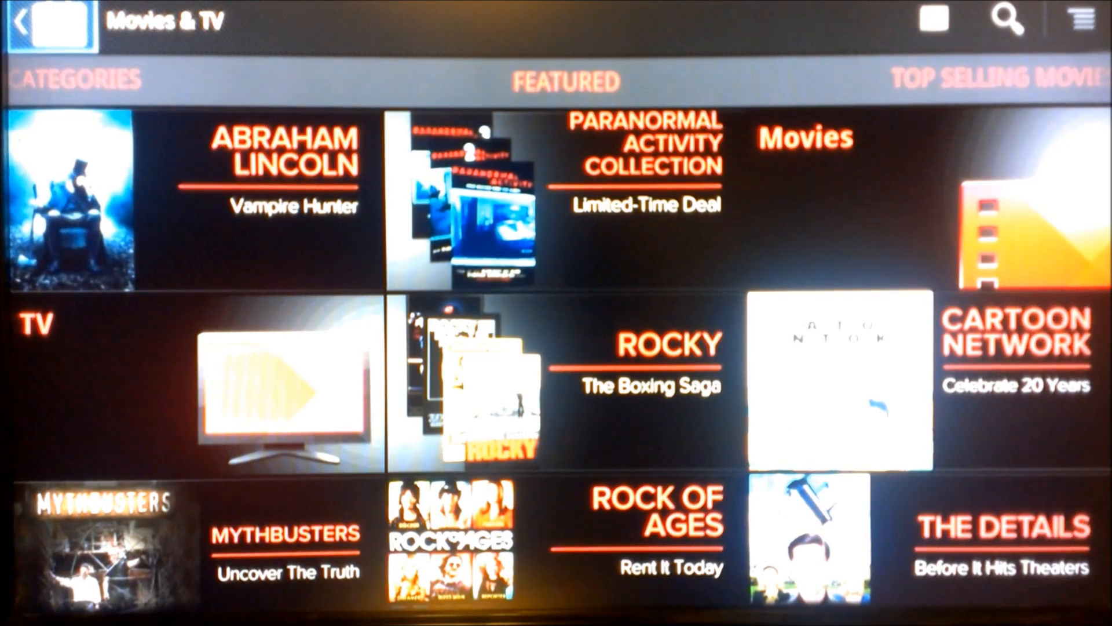
{"action": "scroll", "scroll_direction": "down", "scroll_amount": 3}
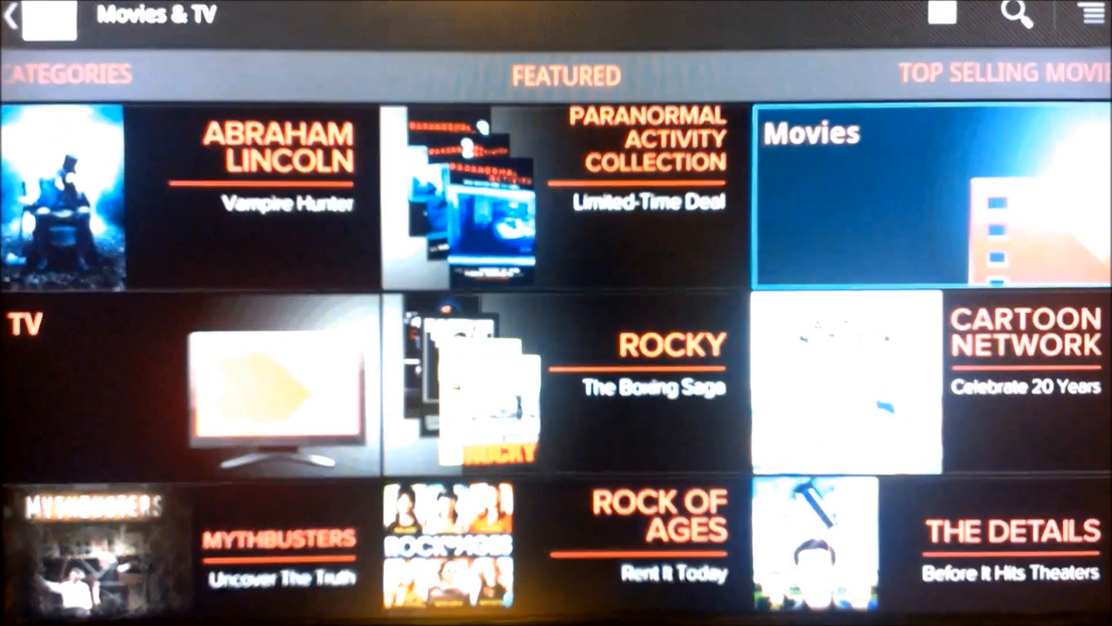
{"action": "scroll", "scroll_direction": "down", "scroll_amount": 3}
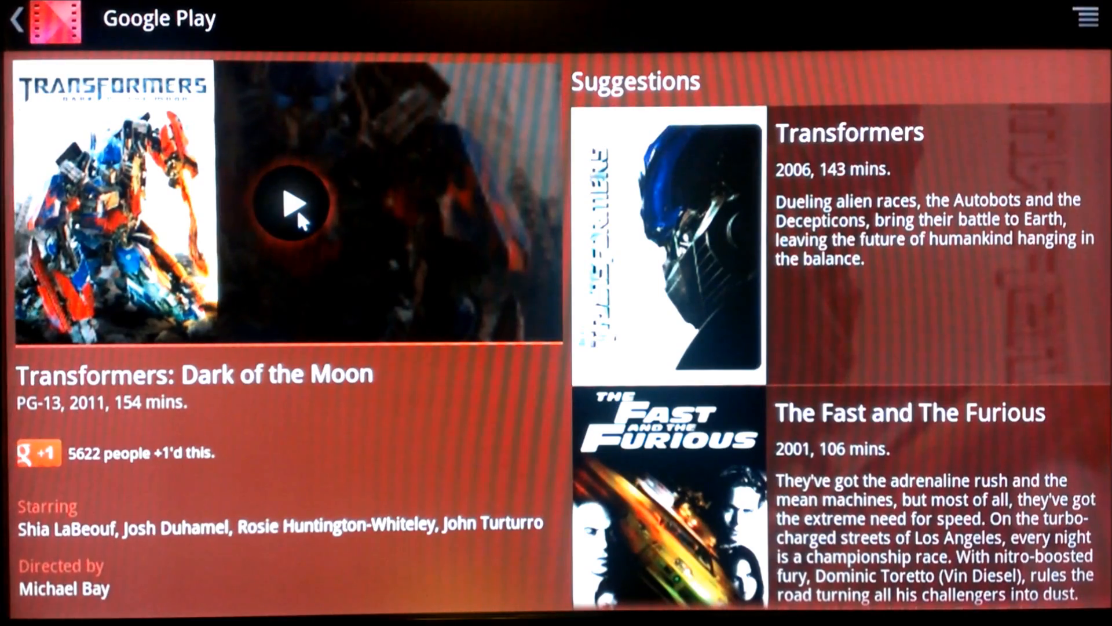
- Play the Transformers: Dark of the Moon trailer, then go back to the store front page
{"action": "left_click", "coordinate": [290, 205]}
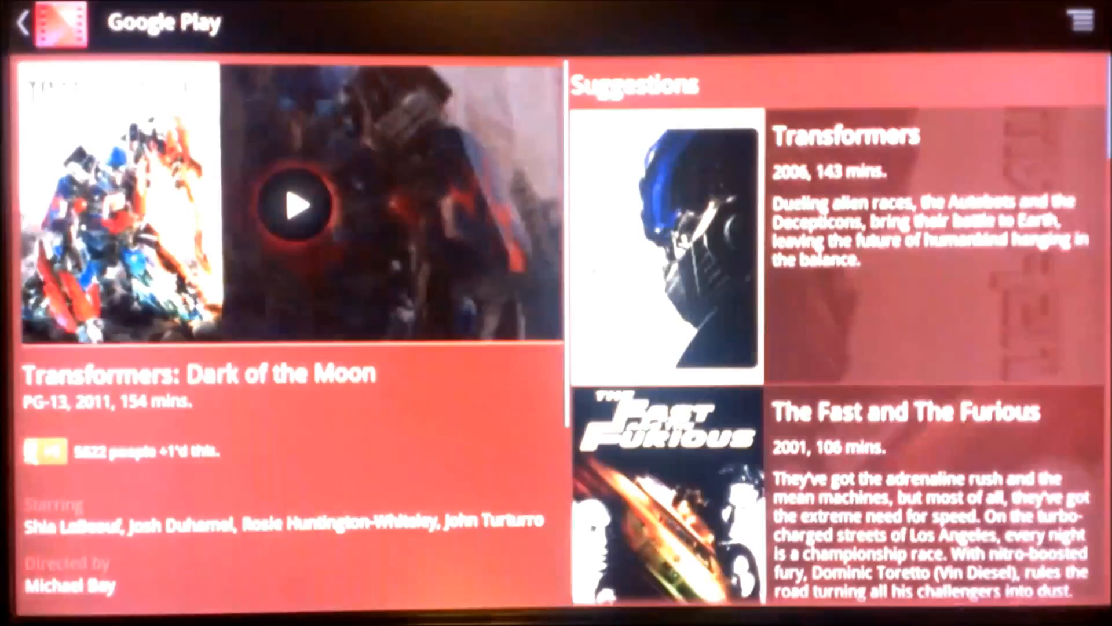
{"action": "left_click", "coordinate": [24, 22]}
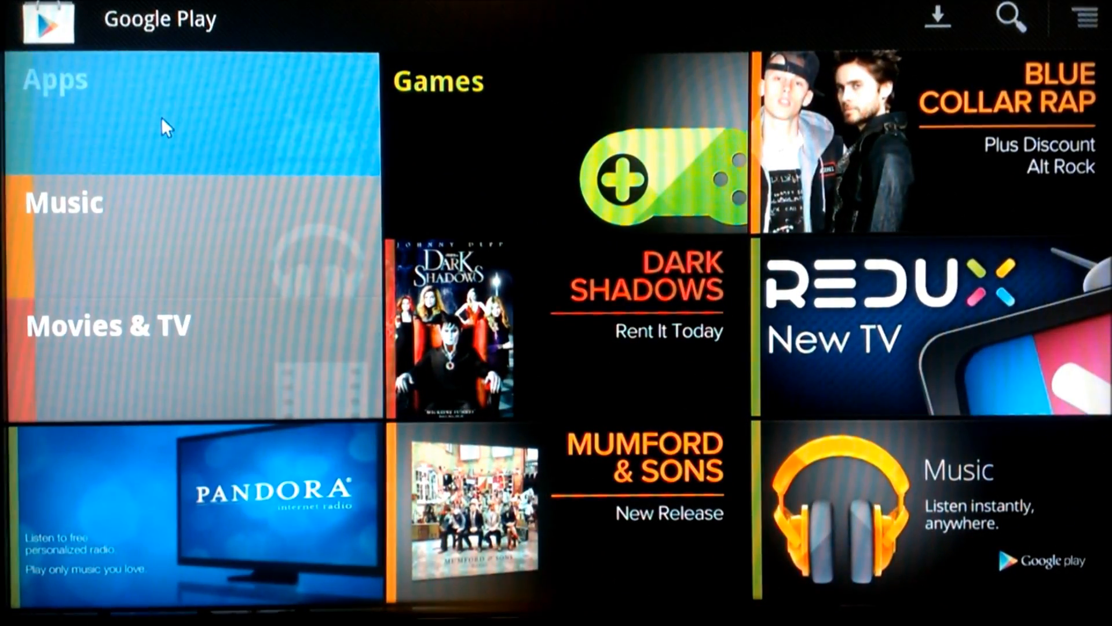
- Browse the Apps featured grid and open the Movies by Flixster store page
{"action": "left_click", "coordinate": [185, 141]}
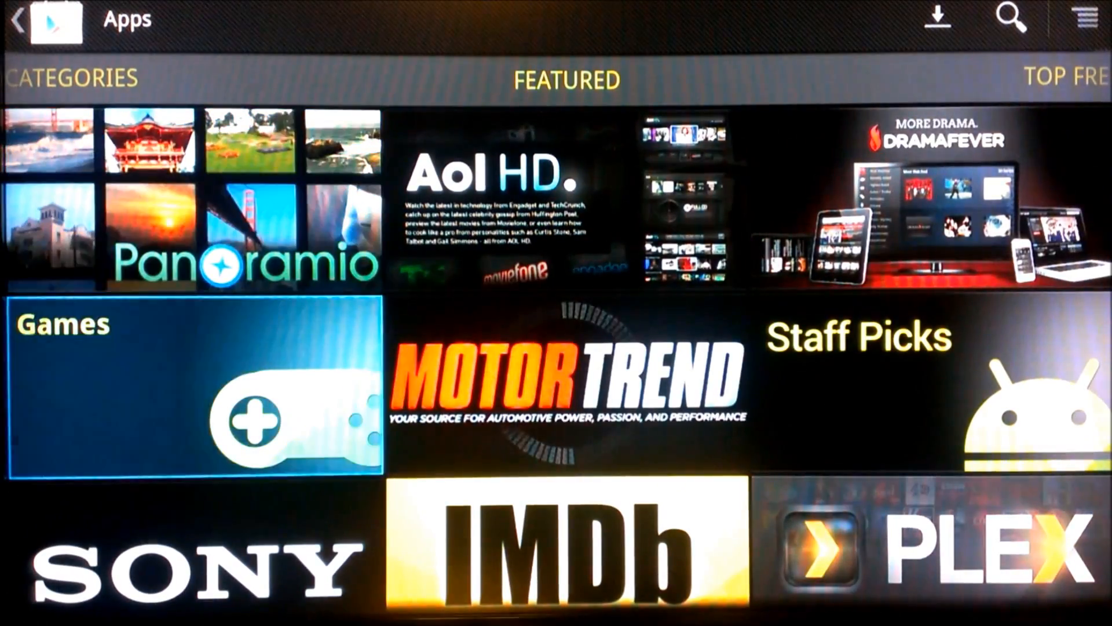
{"action": "scroll", "scroll_direction": "down", "scroll_amount": 3}
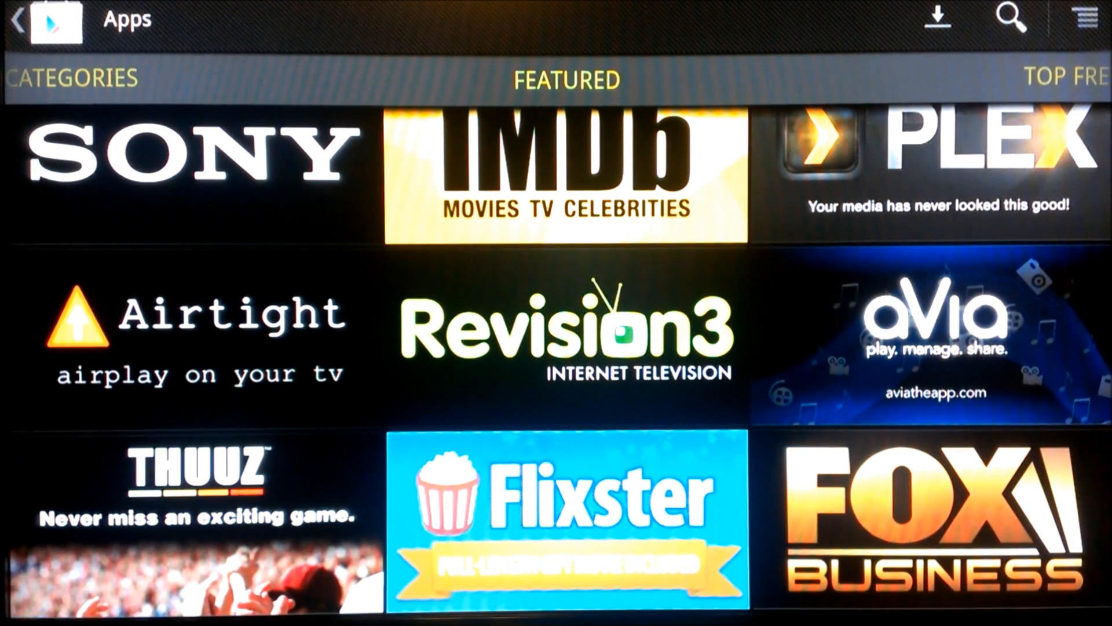
{"action": "left_click", "coordinate": [565, 334]}
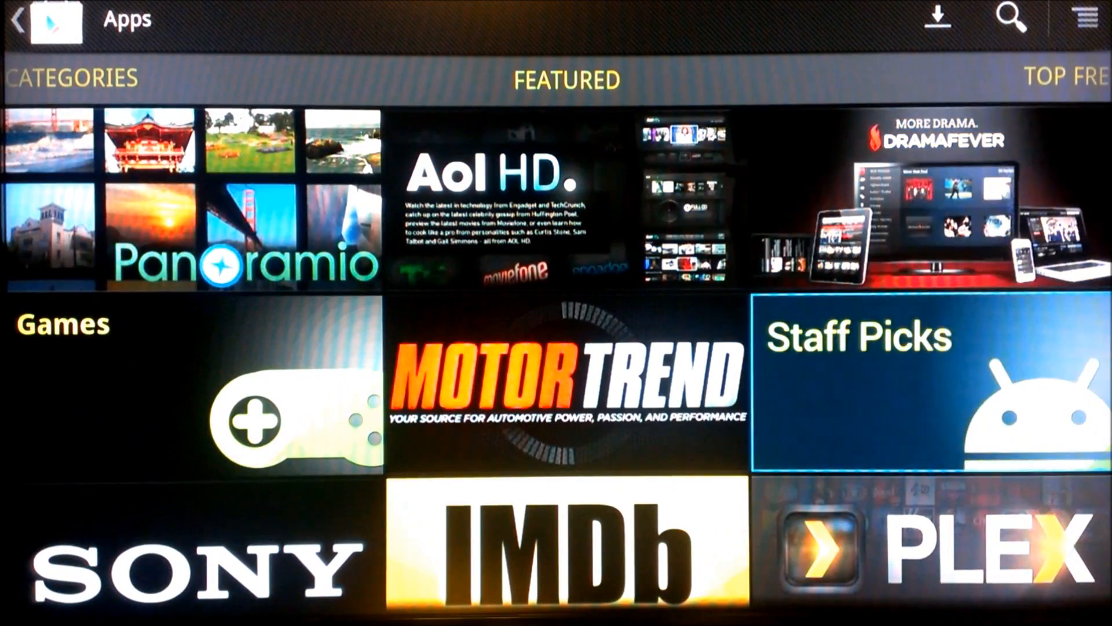
{"action": "scroll", "scroll_direction": "down", "scroll_amount": 3}
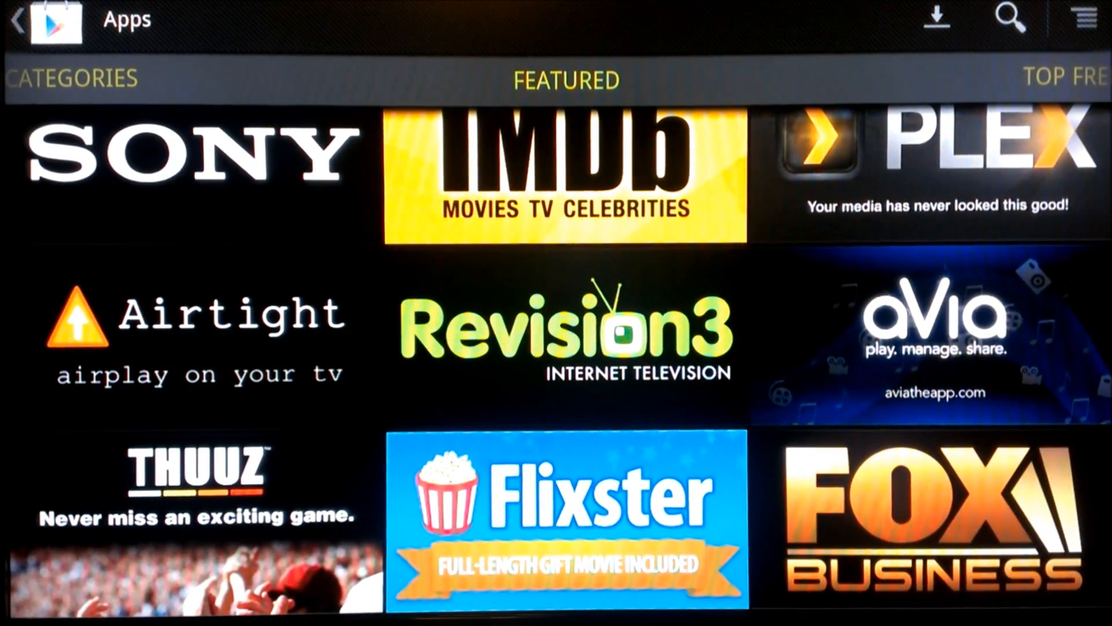
{"action": "left_click", "coordinate": [566, 516]}
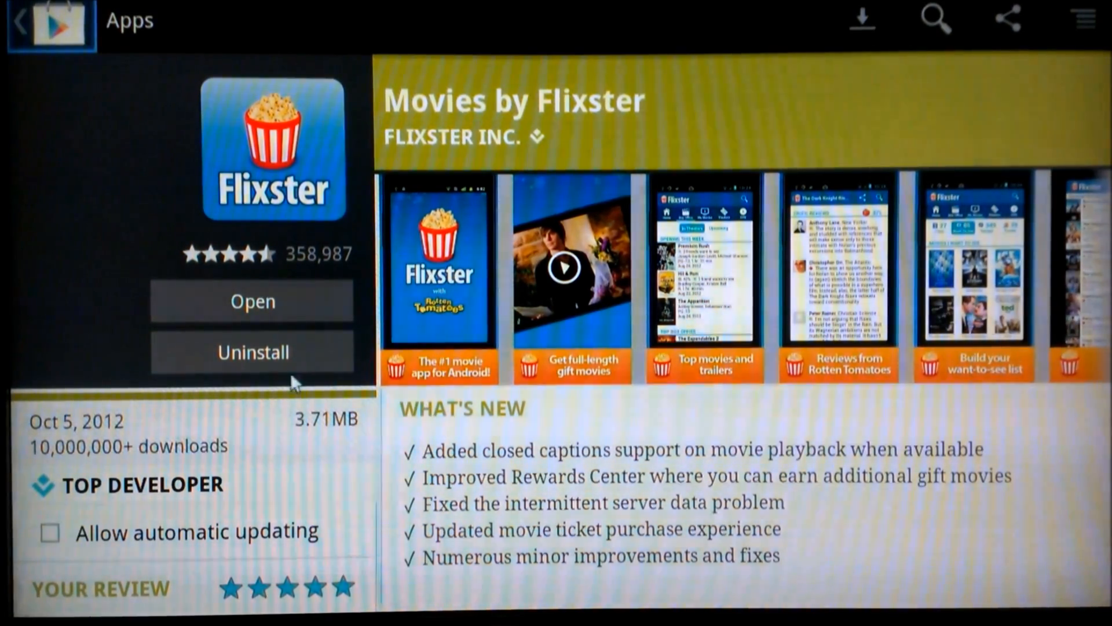
{"action": "mouse_move", "coordinate": [494, 394]}
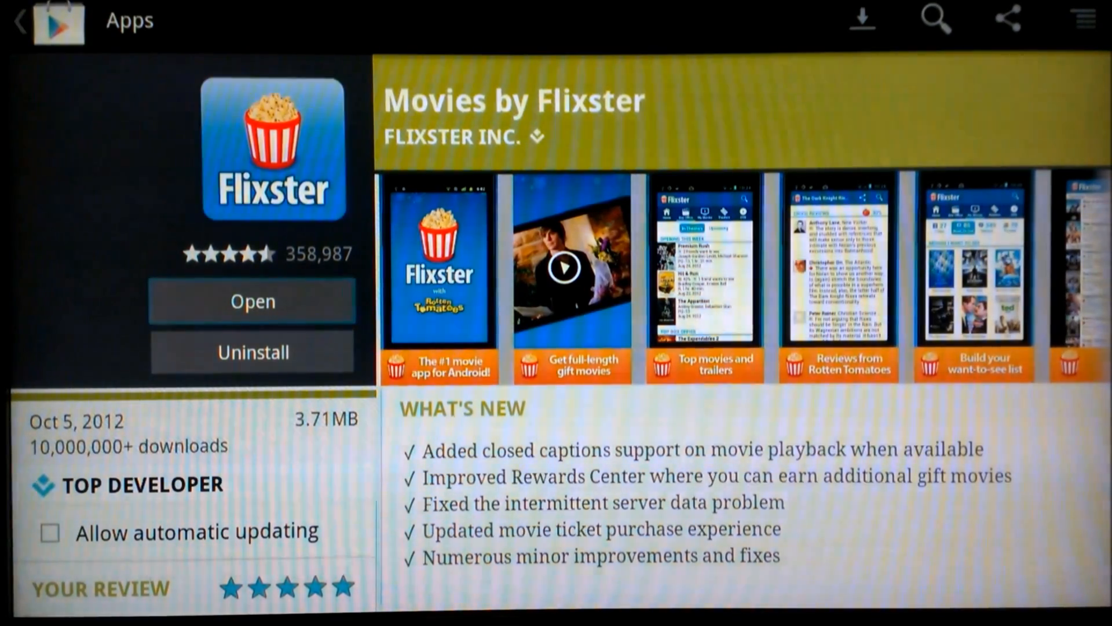
- Launch the installed Flixster app to its My Movie Collection of four films
{"action": "scroll", "scroll_direction": "down", "scroll_amount": 3}
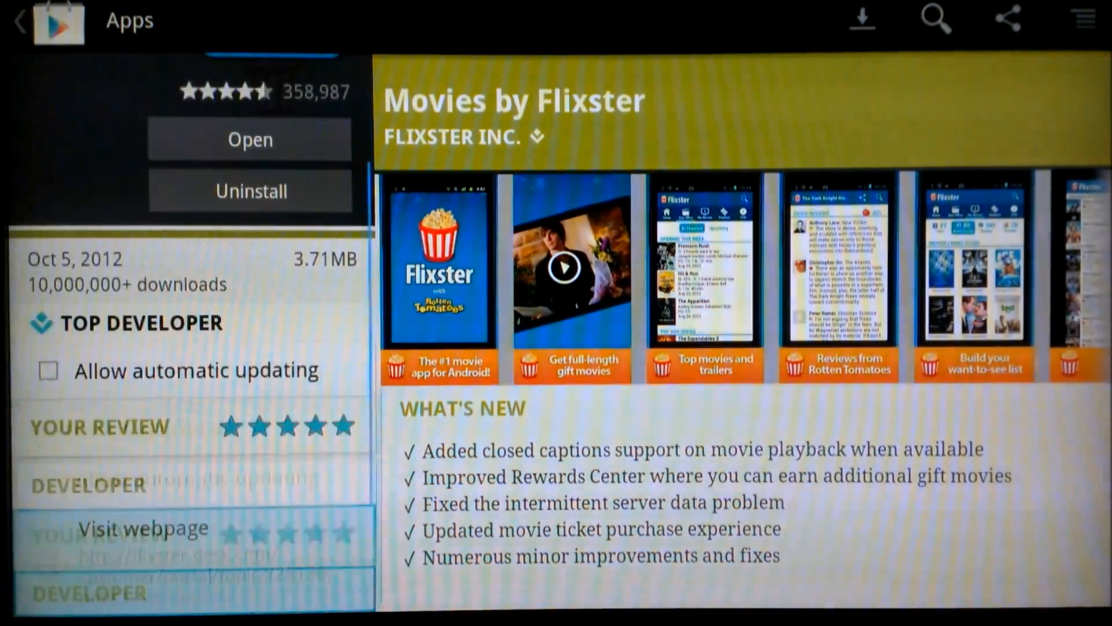
{"action": "scroll", "scroll_direction": "down", "scroll_amount": 3}
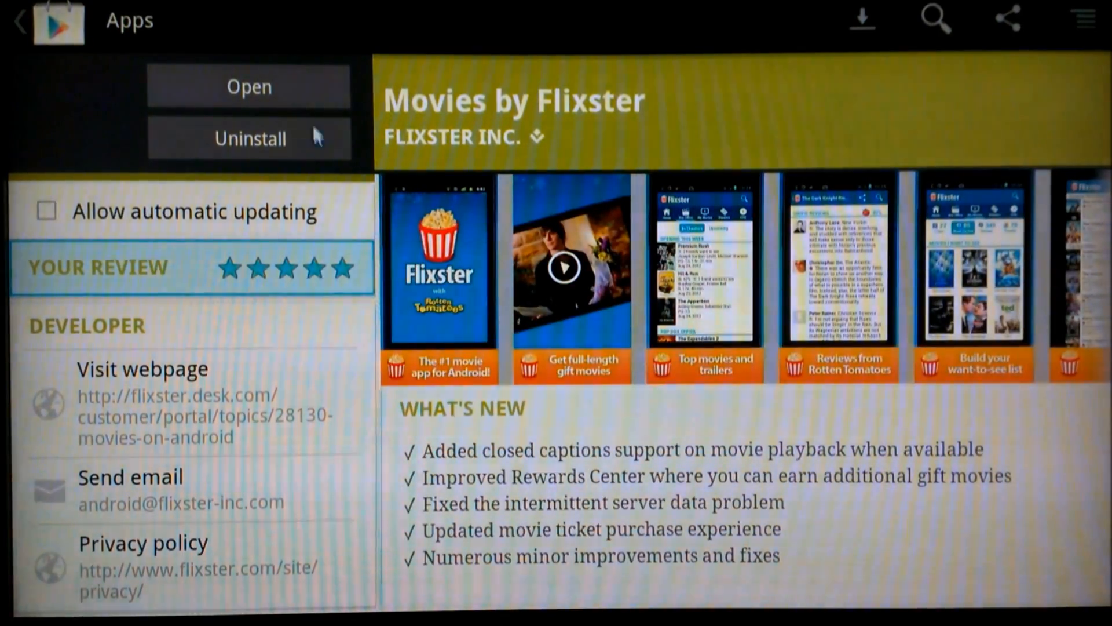
{"action": "left_click", "coordinate": [248, 86]}
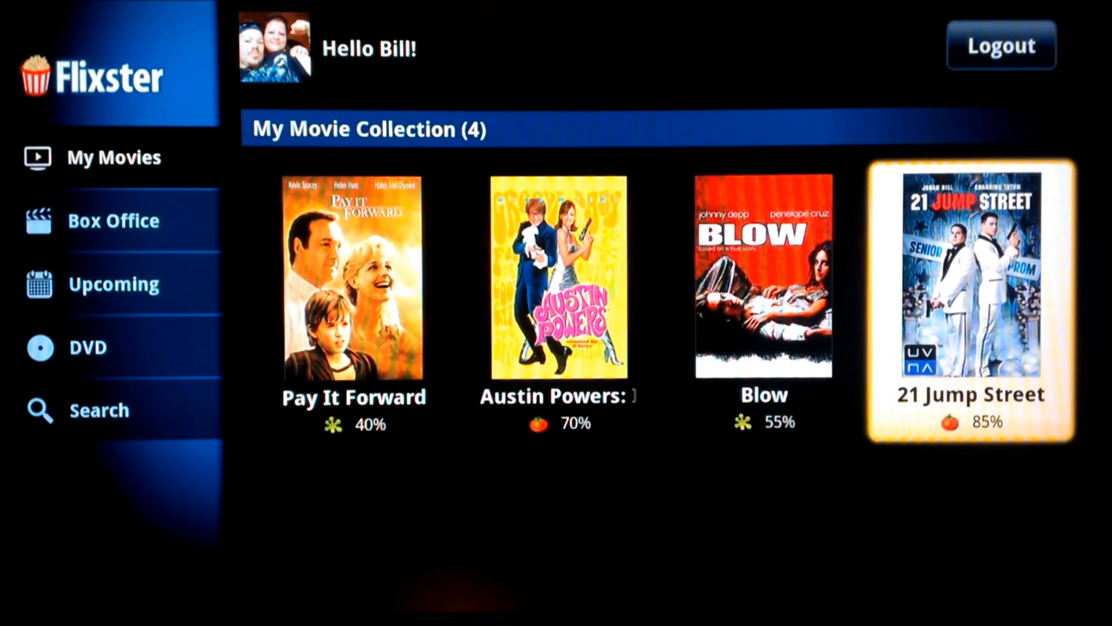
- View the 21 Jump Street details in Flixster, then back out to the Flixster store page
{"action": "left_click", "coordinate": [969, 305]}
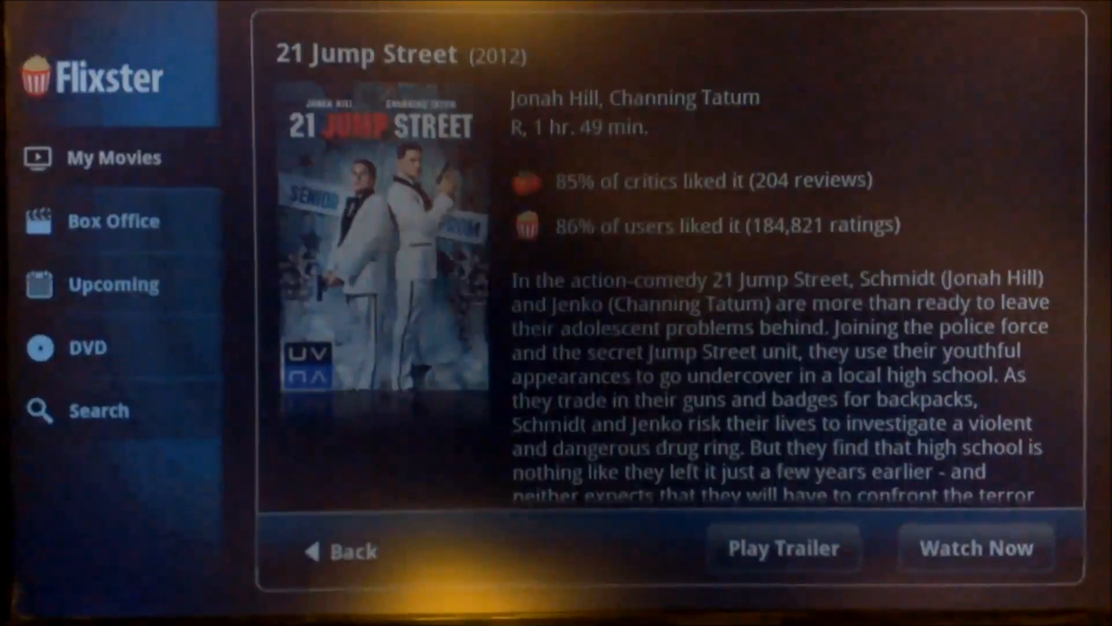
{"action": "left_click", "coordinate": [976, 548]}
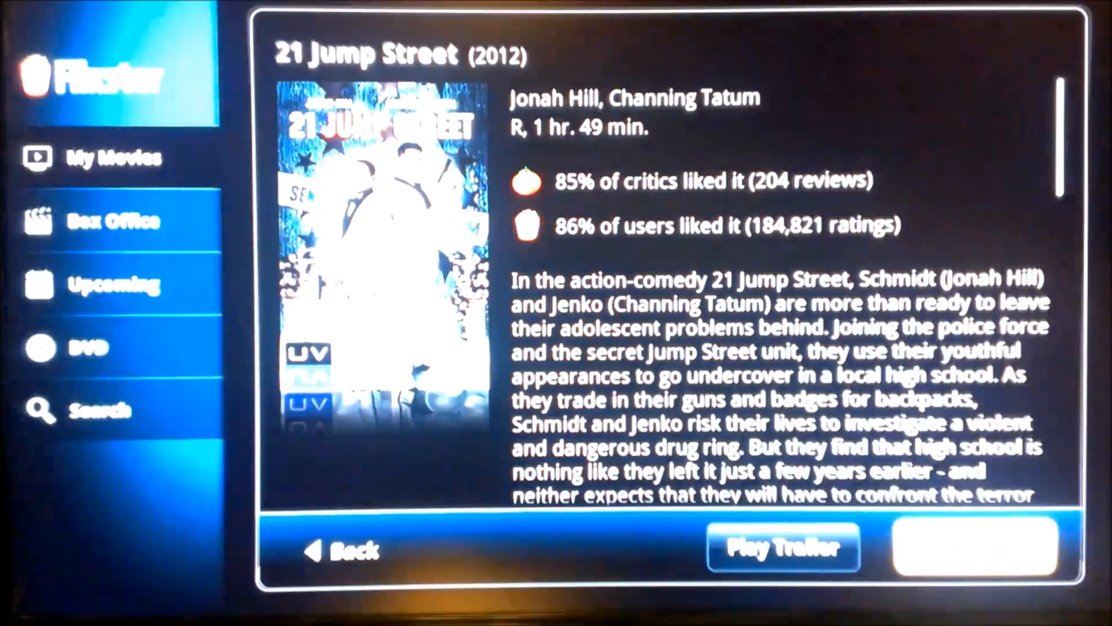
{"action": "left_click", "coordinate": [343, 549]}
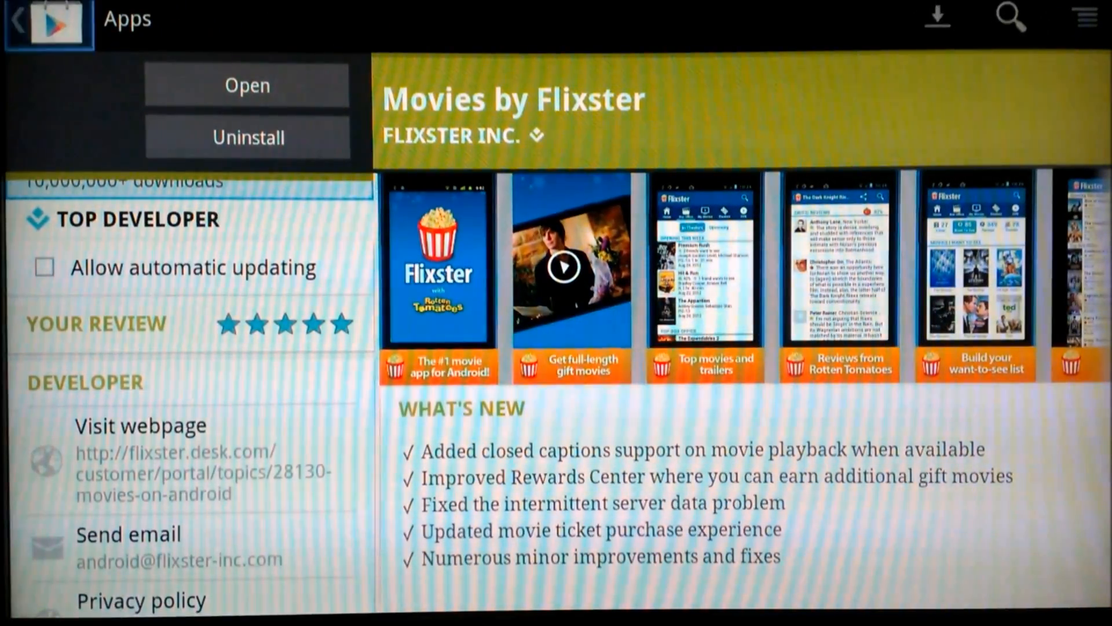
- Leave the Play Store for the Google TV home screen with its widgets
{"action": "left_click", "coordinate": [17, 19]}
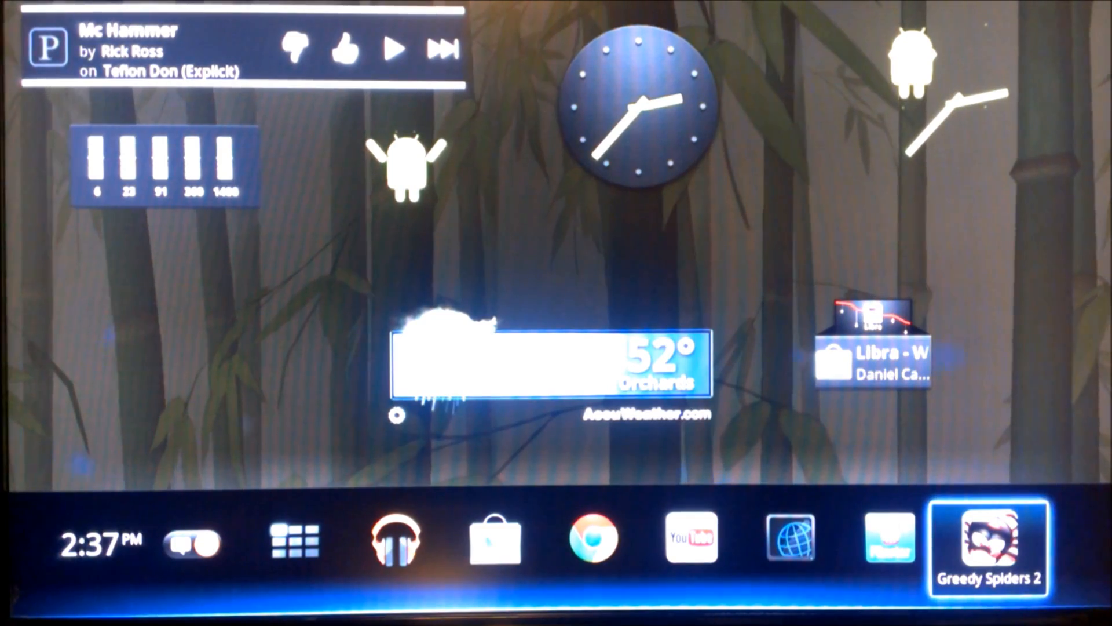
- Launch Greedy Spiders 2: Toby's Deception from the home screen app bar
{"action": "left_click", "coordinate": [988, 545]}
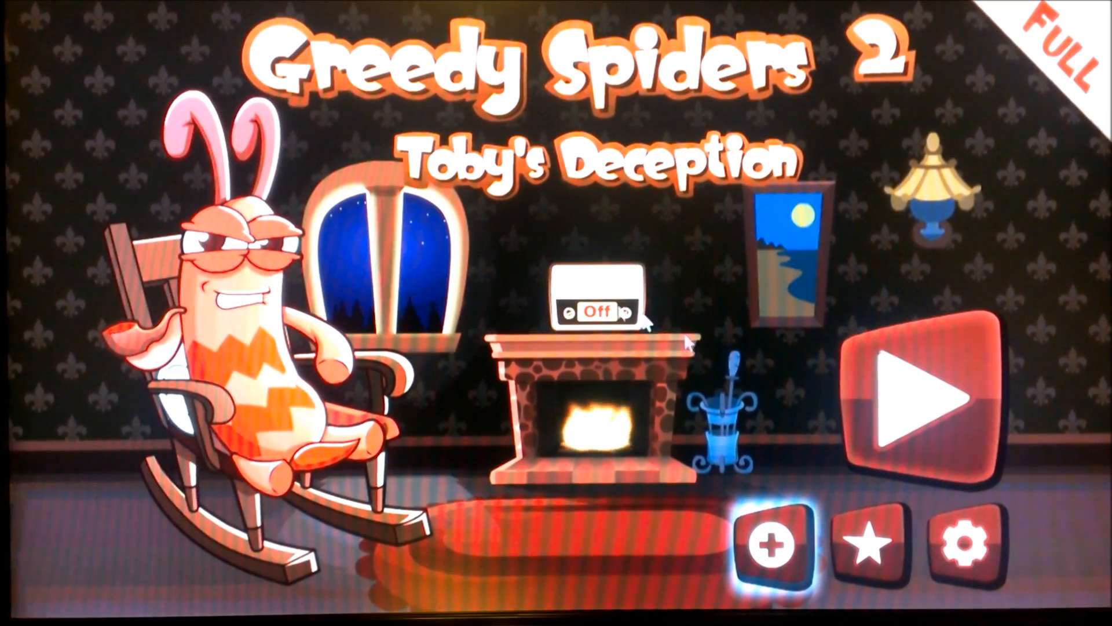
- Turn the game music on, hit Play and start level 2 from the level grid
{"action": "left_click", "coordinate": [599, 310]}
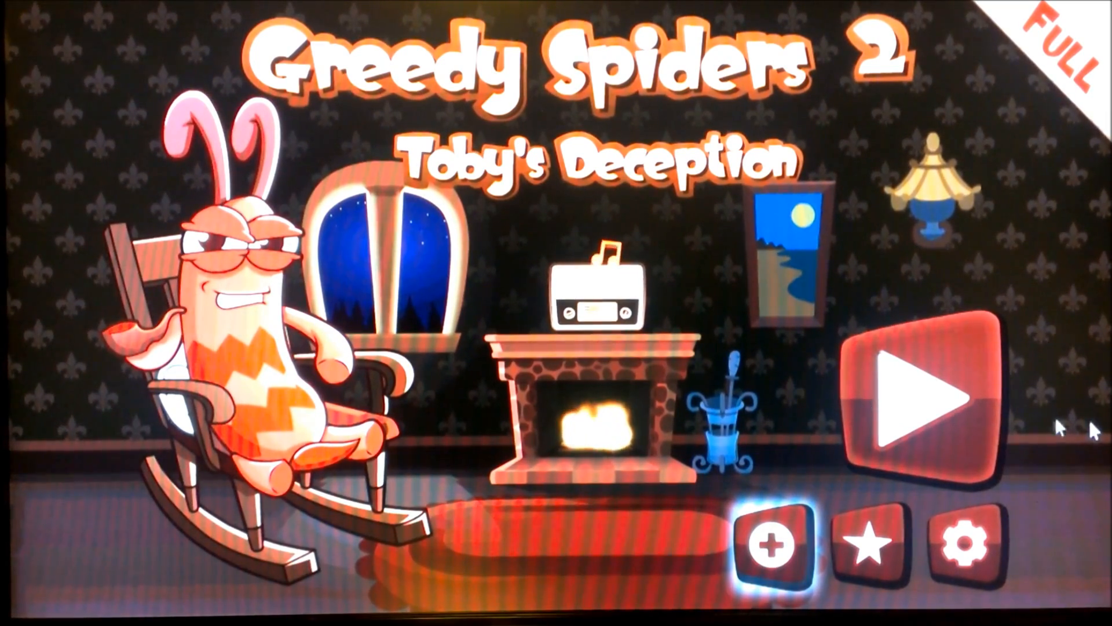
{"action": "left_click", "coordinate": [868, 545]}
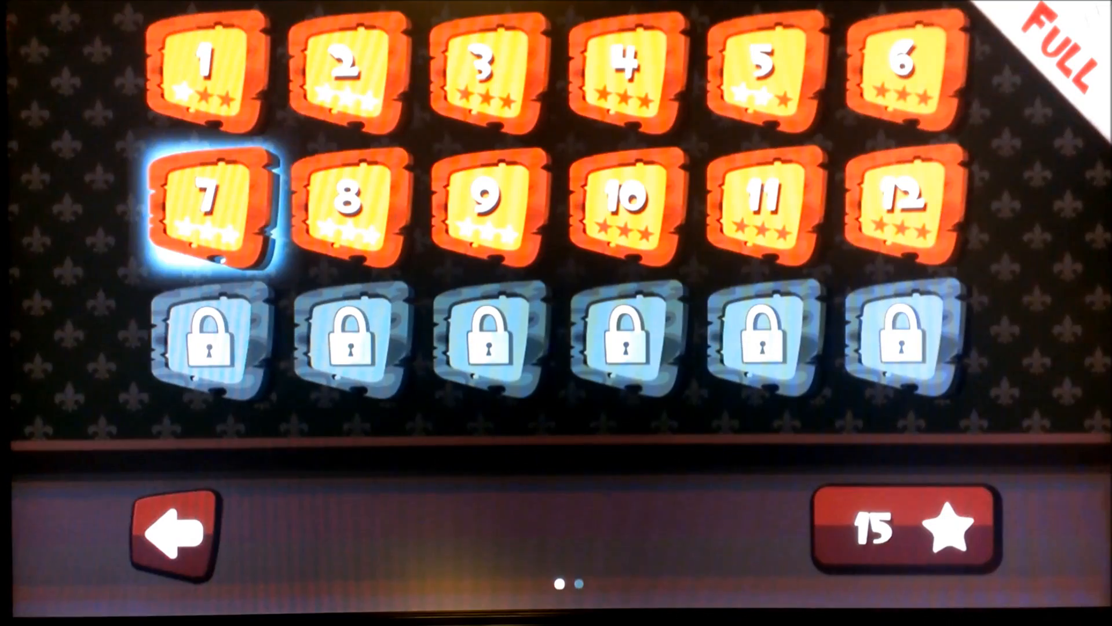
{"action": "left_click", "coordinate": [348, 74]}
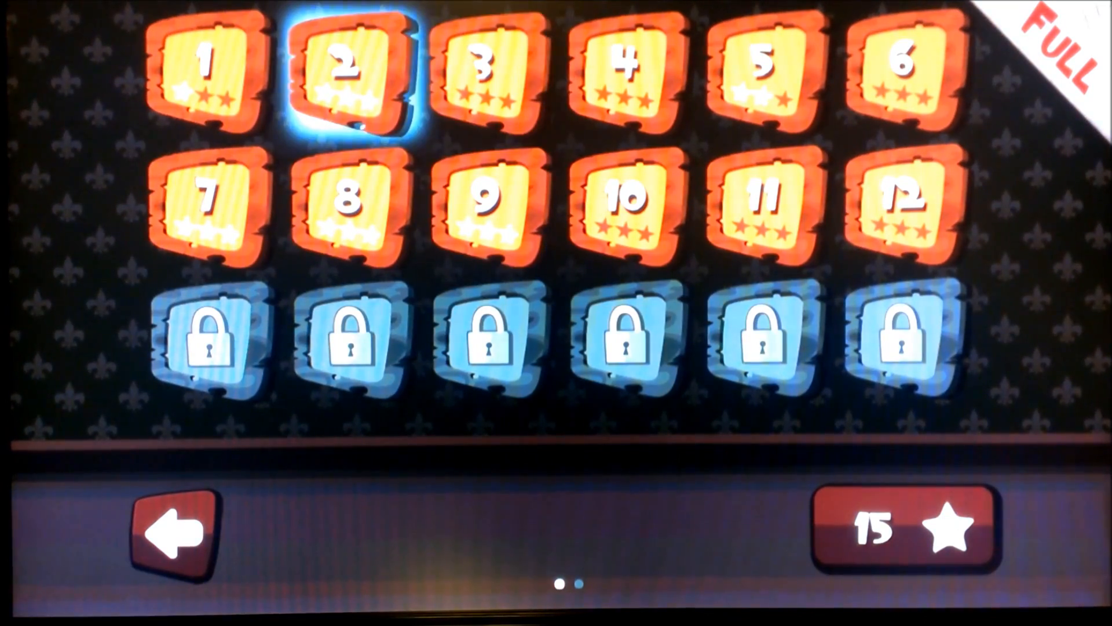
{"action": "left_click", "coordinate": [348, 78]}
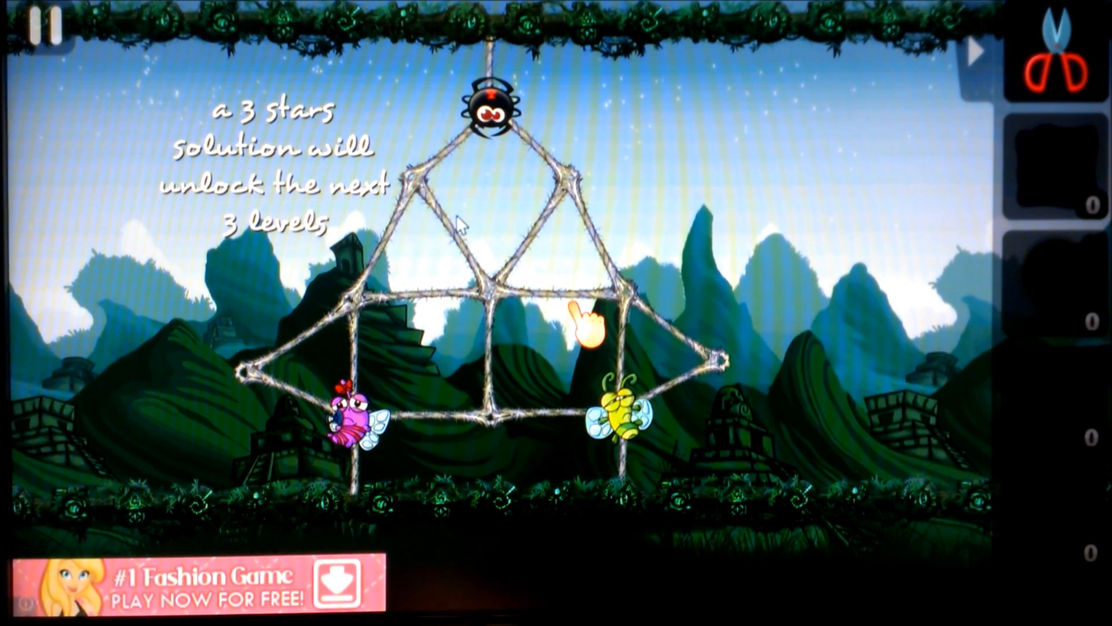
- Cut three web strands to clear the level with three stars, then exit to the home and all apps settings
{"action": "left_click", "coordinate": [454, 241]}
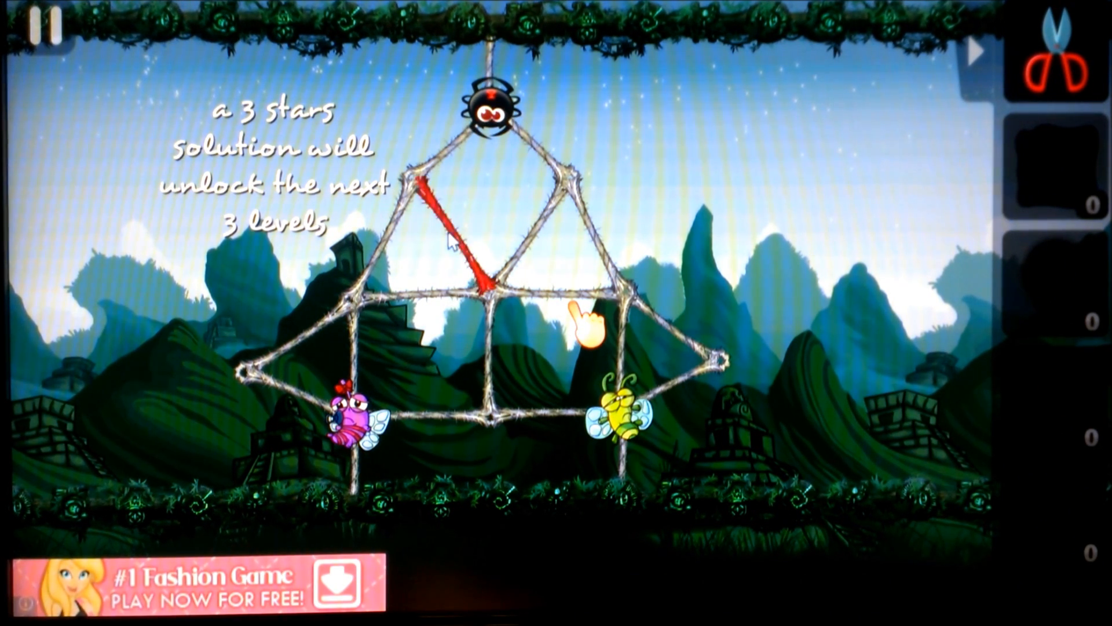
{"action": "left_click", "coordinate": [461, 234]}
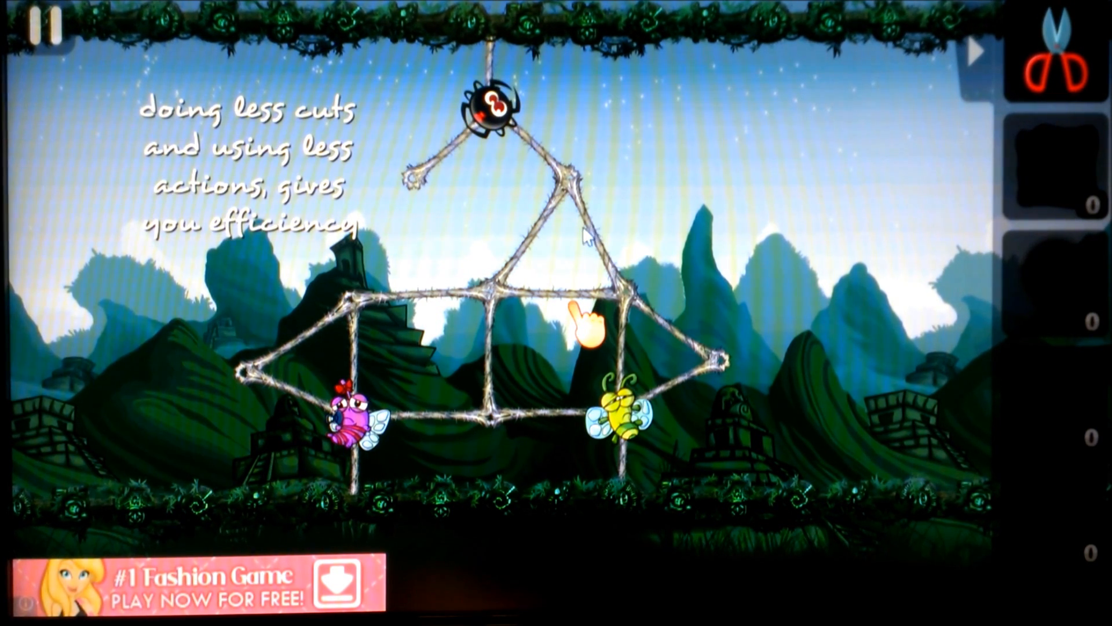
{"action": "left_click", "coordinate": [588, 237]}
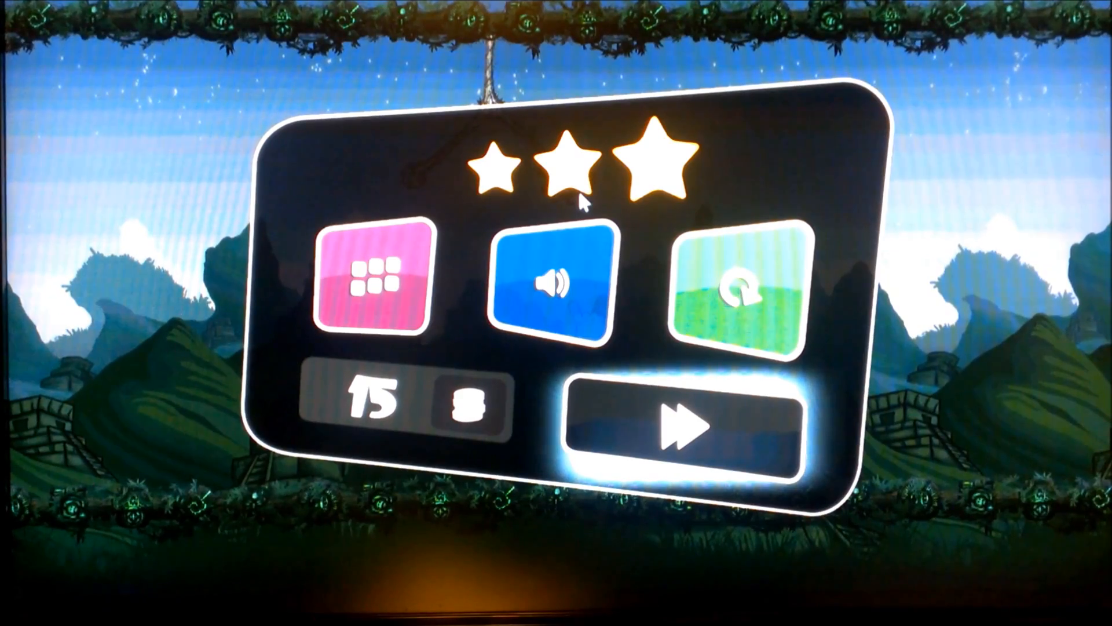
{"action": "left_click", "coordinate": [679, 425]}
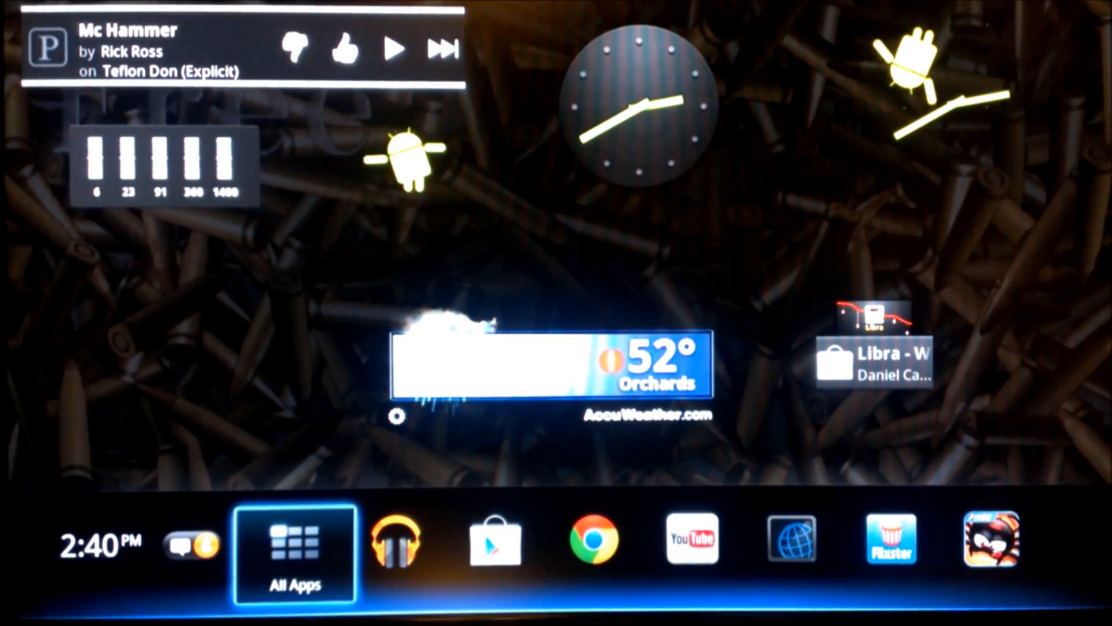
{"action": "left_click", "coordinate": [395, 540]}
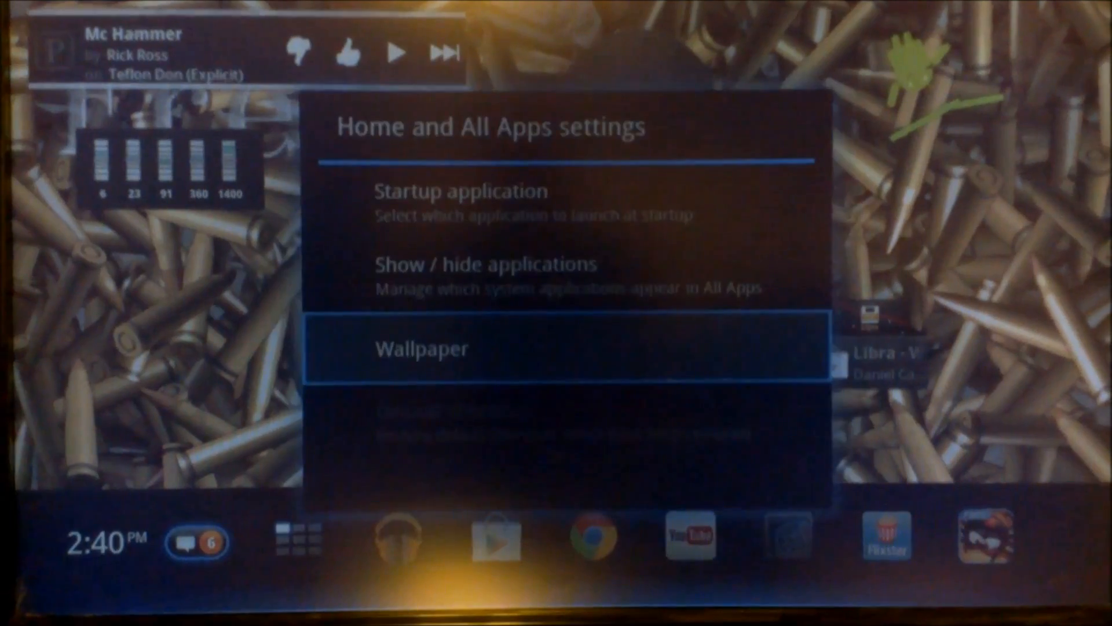
- Browse the wallpaper chooser into the live wallpaper list, then back out toward the home Options menu
{"action": "left_click", "coordinate": [421, 349]}
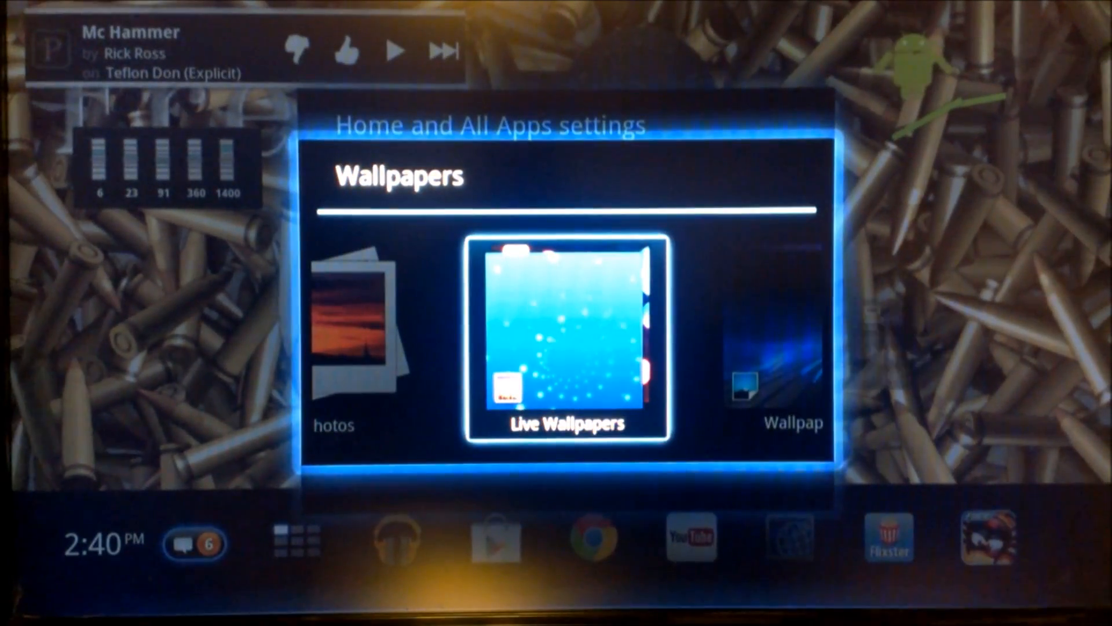
{"action": "left_click", "coordinate": [565, 348]}
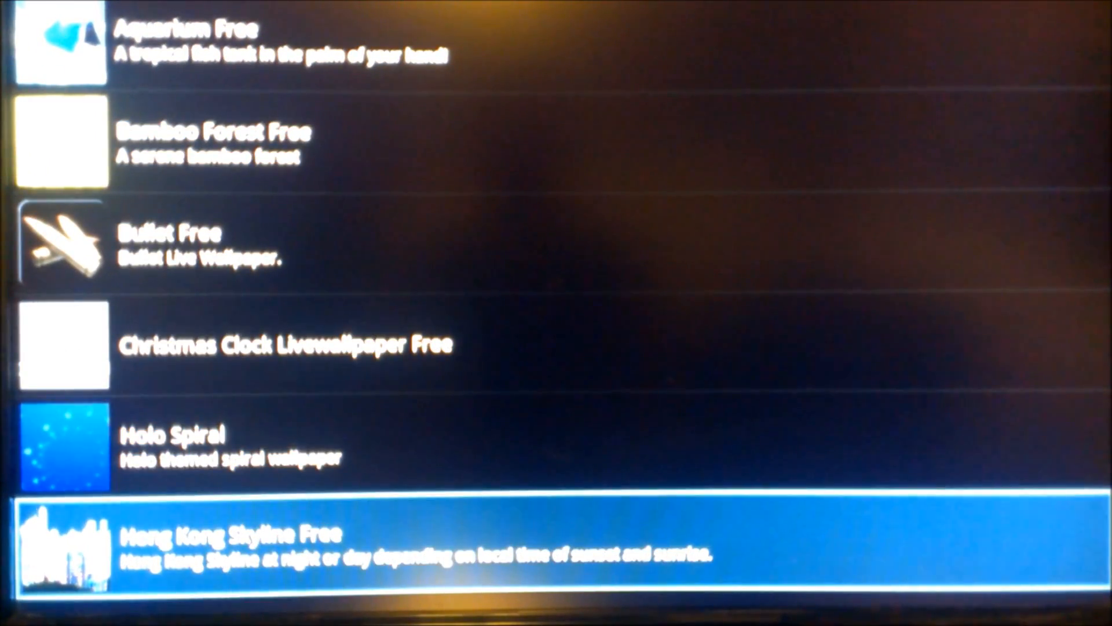
{"action": "key", "text": "Up"}
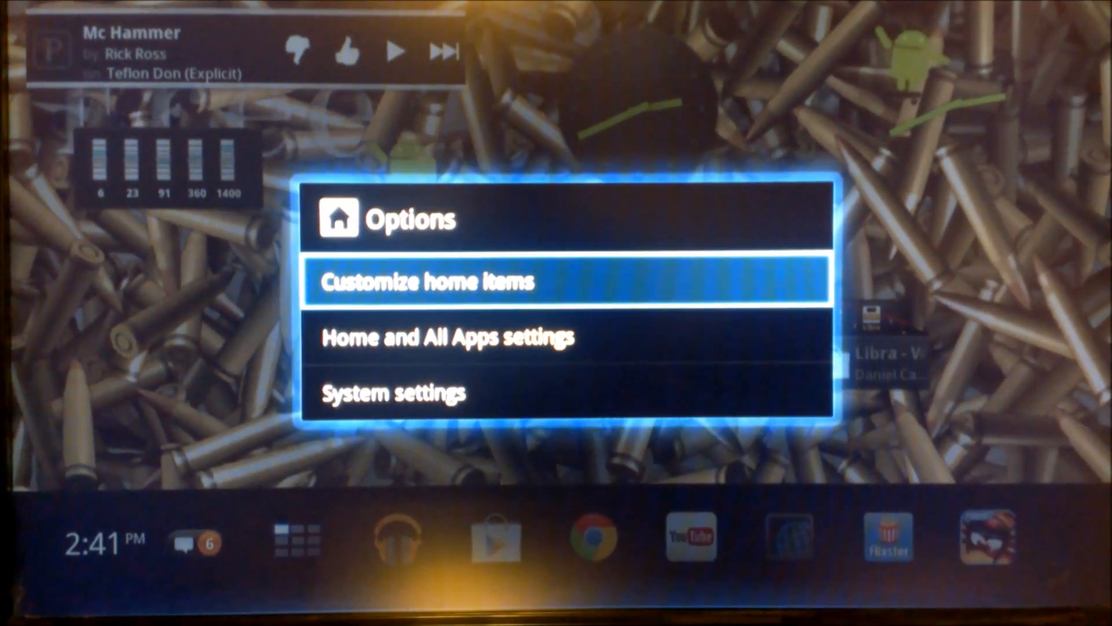
- Customize home items and browse the Widgets carousel through clocks, Dancing Droid, equalizer and AccuWeather
{"action": "left_click", "coordinate": [425, 281]}
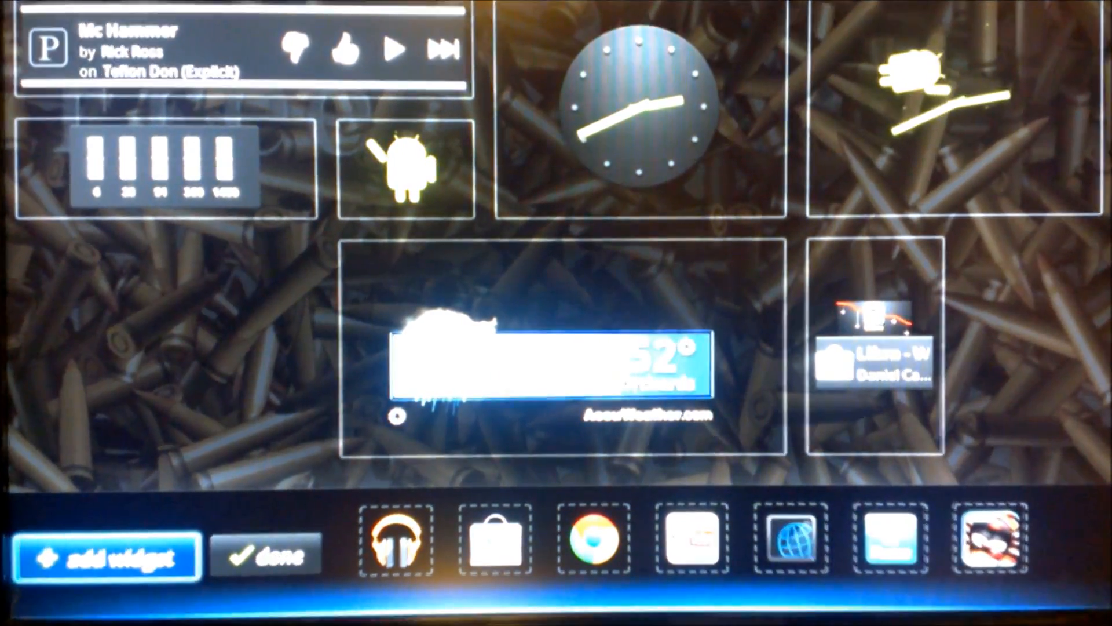
{"action": "left_click", "coordinate": [110, 555]}
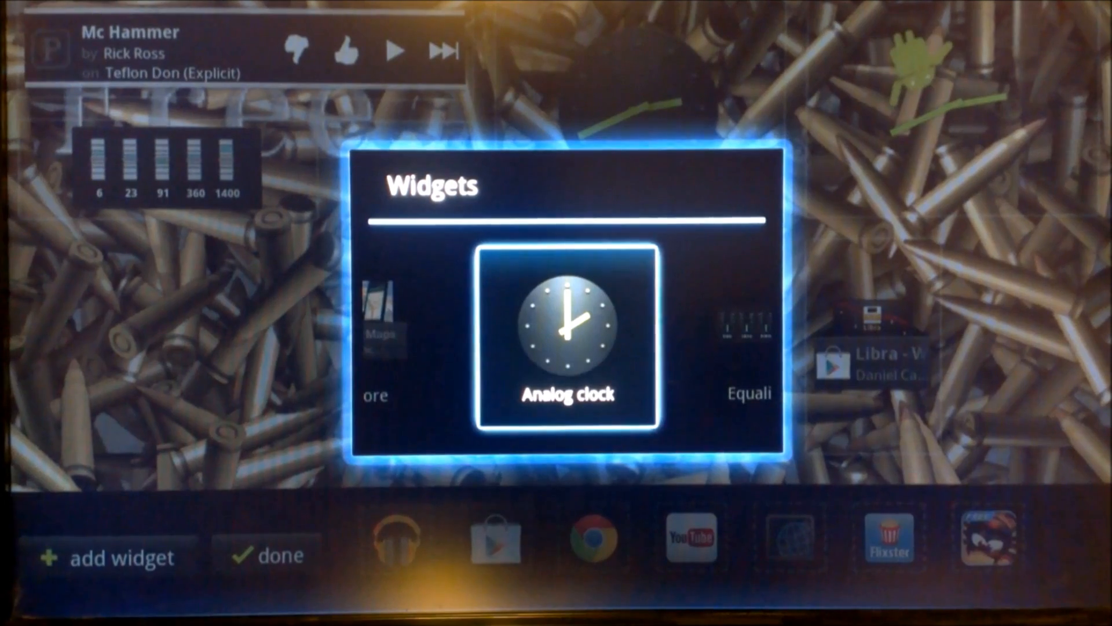
{"action": "scroll", "scroll_direction": "left", "scroll_amount": 3}
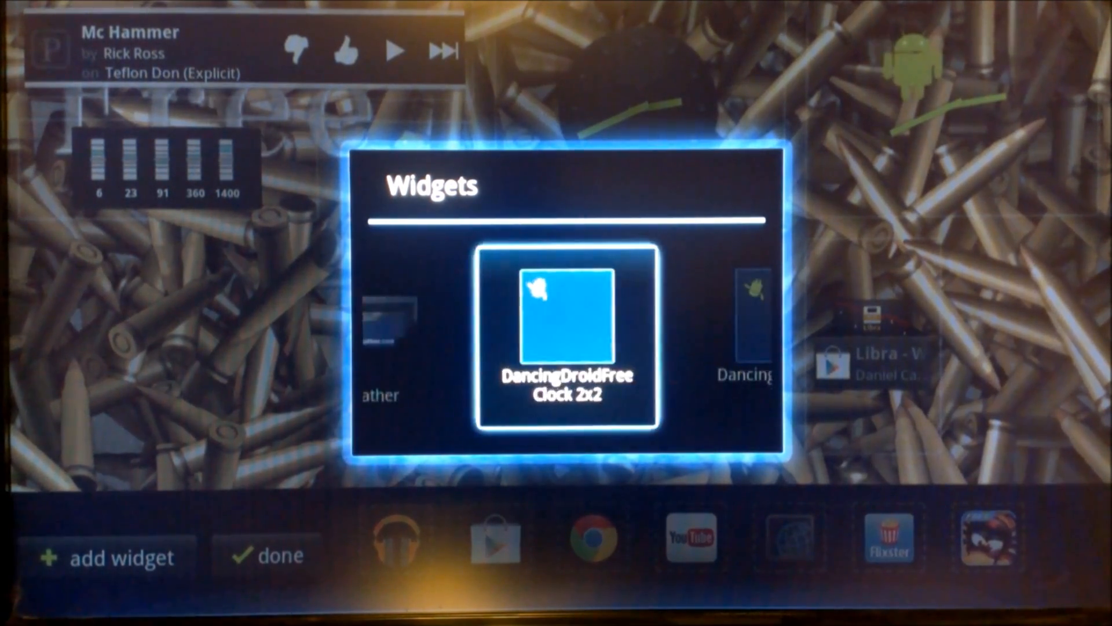
{"action": "scroll", "scroll_direction": "left", "scroll_amount": 3}
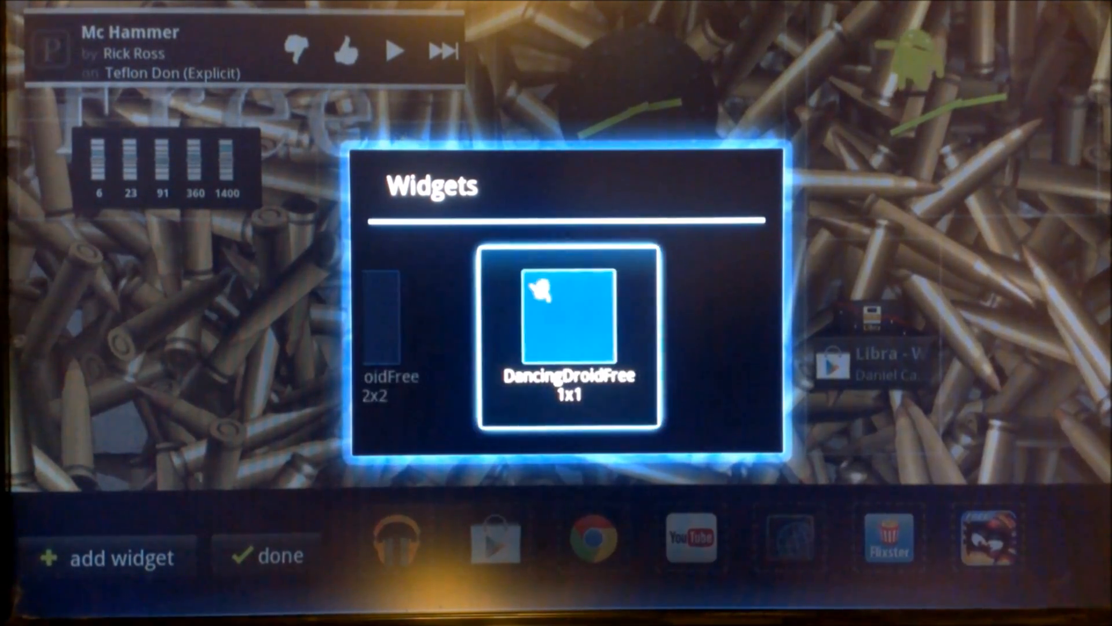
{"action": "scroll", "scroll_direction": "right", "scroll_amount": 3}
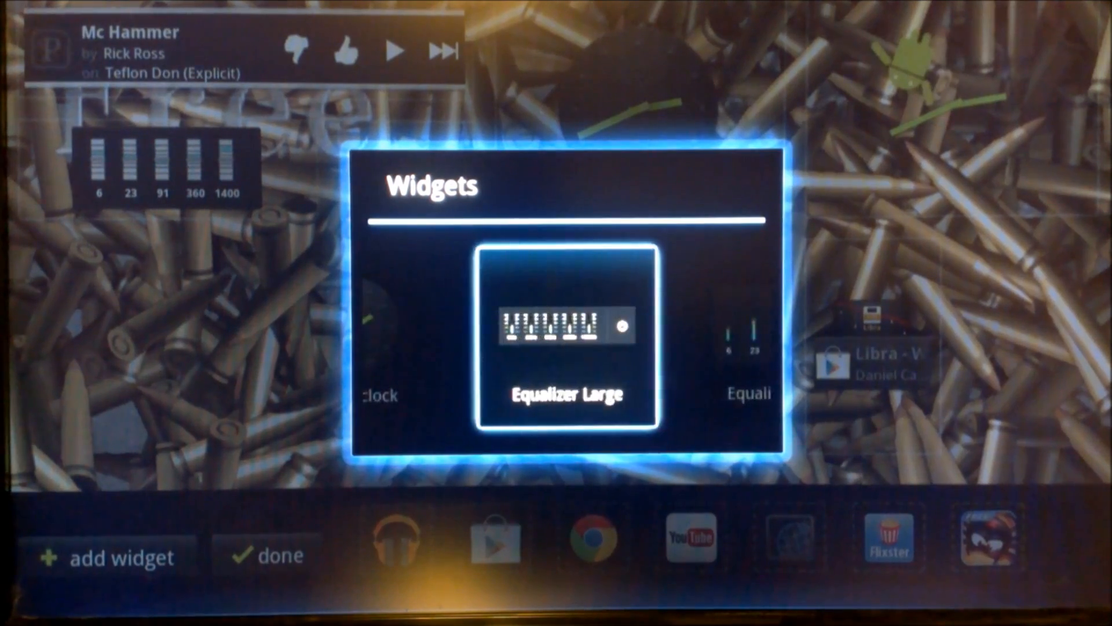
{"action": "scroll", "scroll_direction": "left", "scroll_amount": 3}
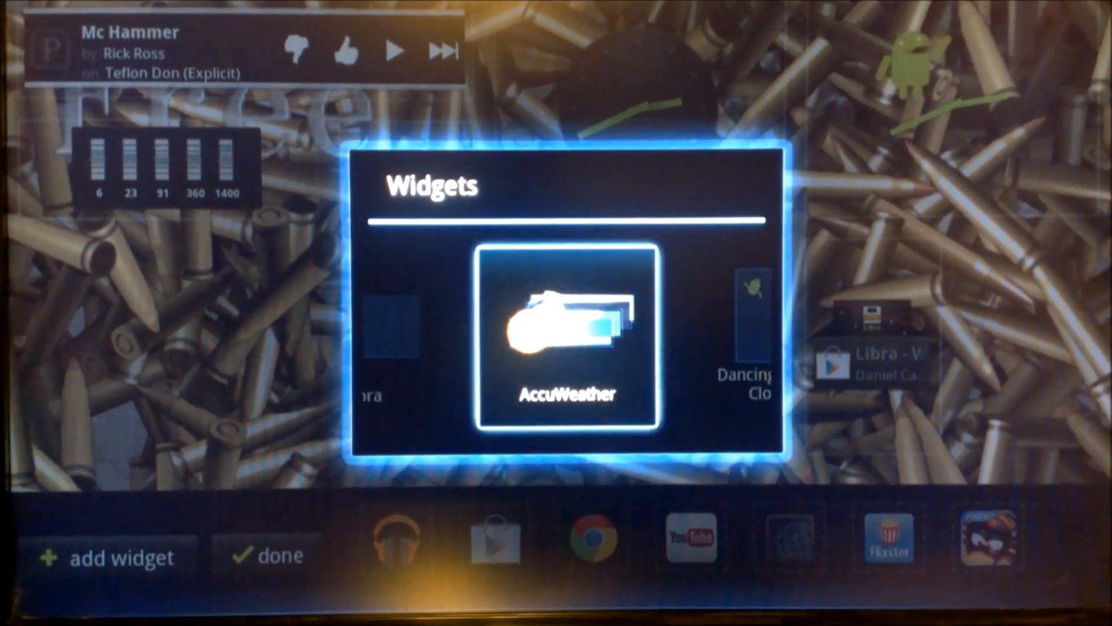
{"action": "scroll", "scroll_direction": "left", "scroll_amount": 3}
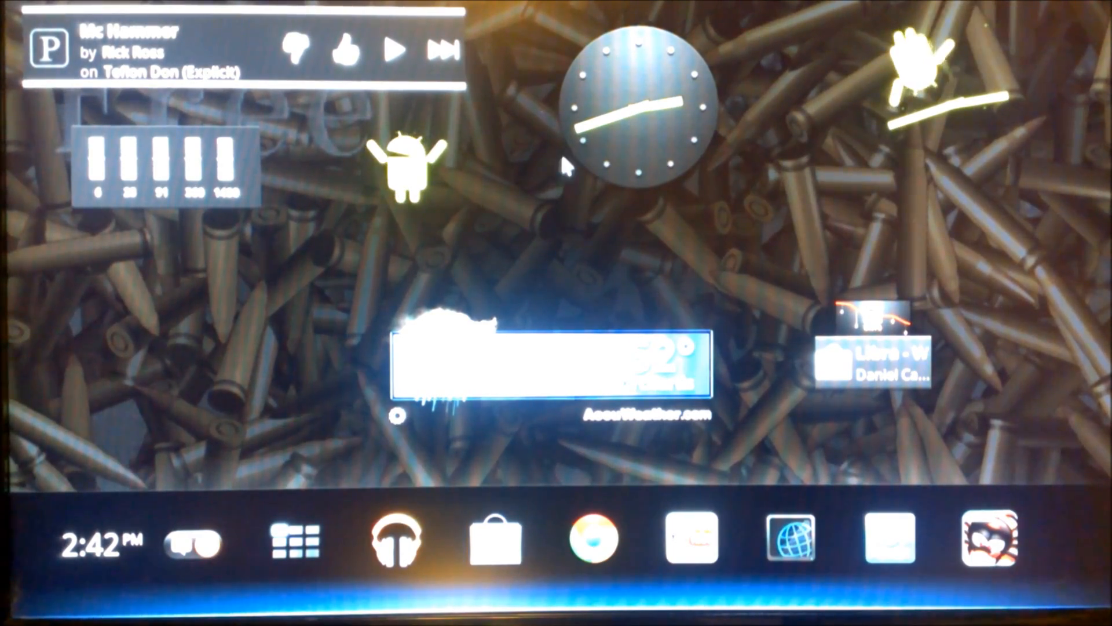
- Launch Google Play Music from the headphones icon in the home bar
{"action": "left_click", "coordinate": [391, 541]}
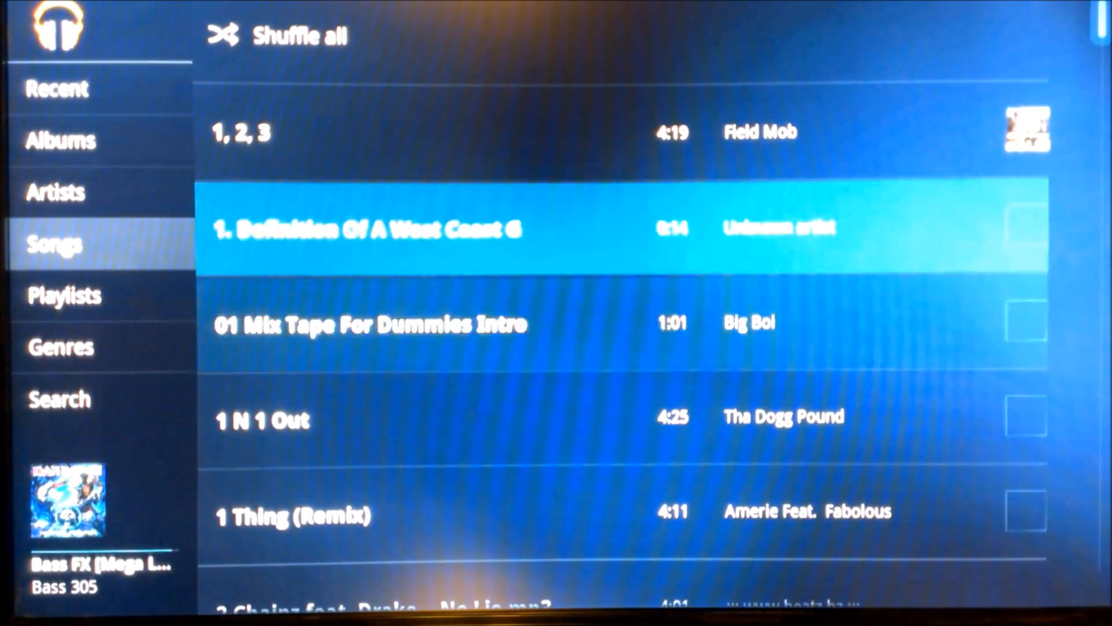
- Scroll down the Songs list toward Bass FX (Mega Low Mix) by Bass 305
{"action": "scroll", "scroll_direction": "down", "scroll_amount": 3}
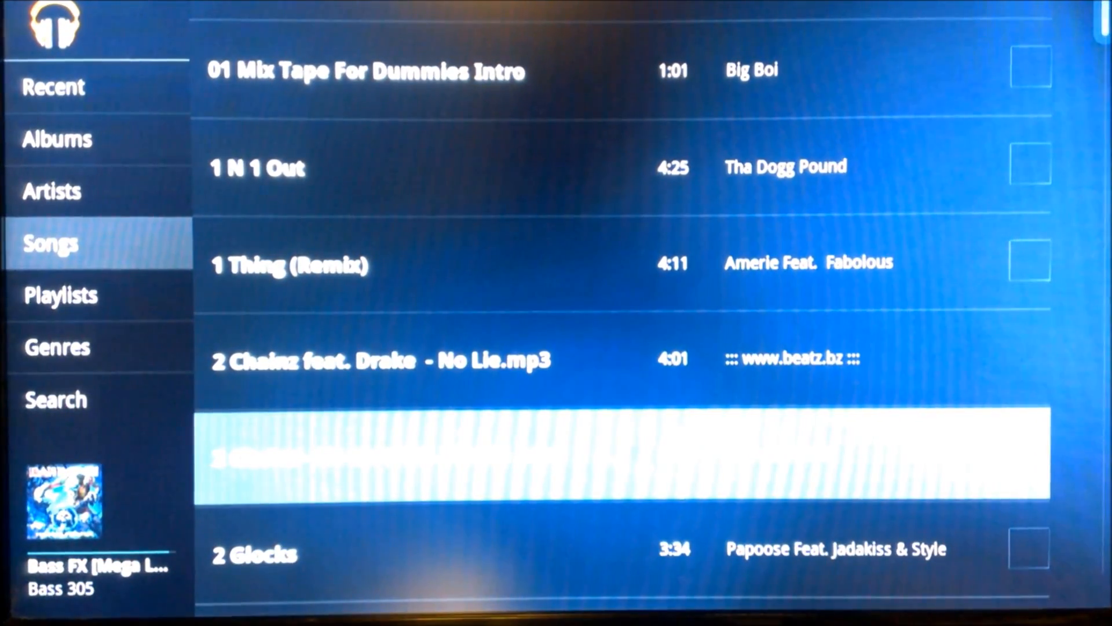
{"action": "scroll", "scroll_direction": "down", "scroll_amount": 3}
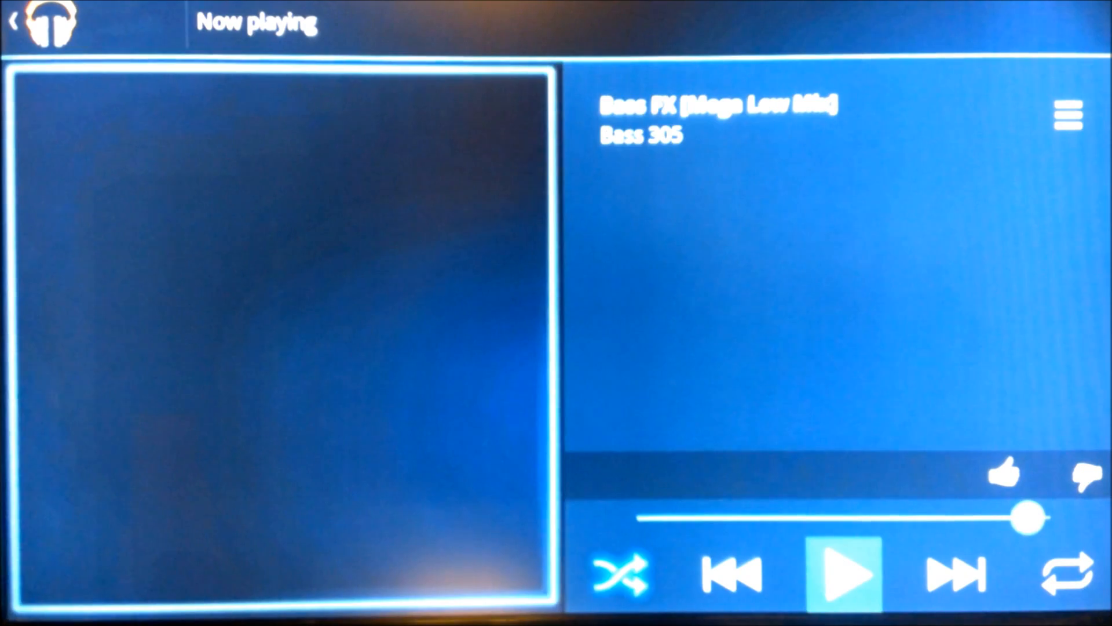
- Play 2 Chainz - No Lie (feat. Drake), then try to leave the app, triggering a not-responding warning
{"action": "left_click", "coordinate": [730, 574]}
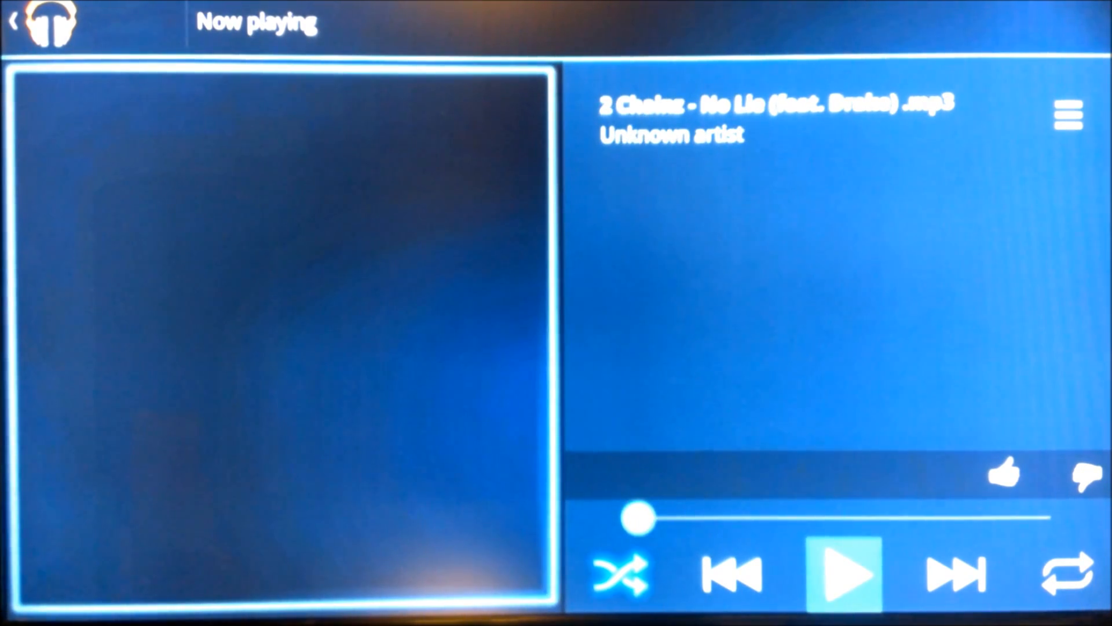
{"action": "left_click", "coordinate": [844, 573]}
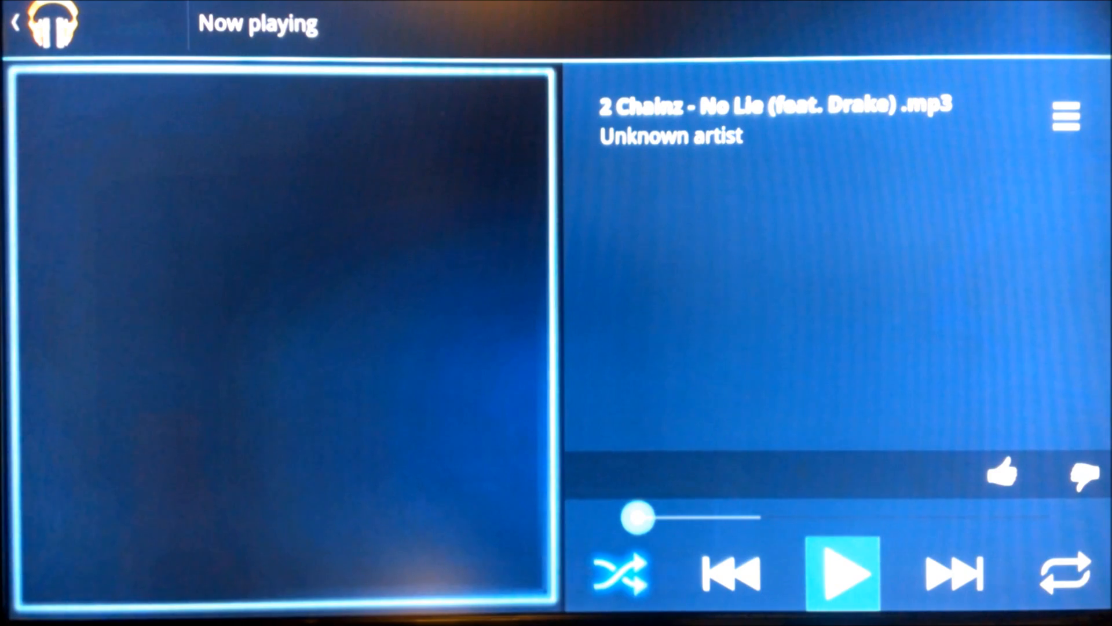
{"action": "left_click", "coordinate": [844, 573]}
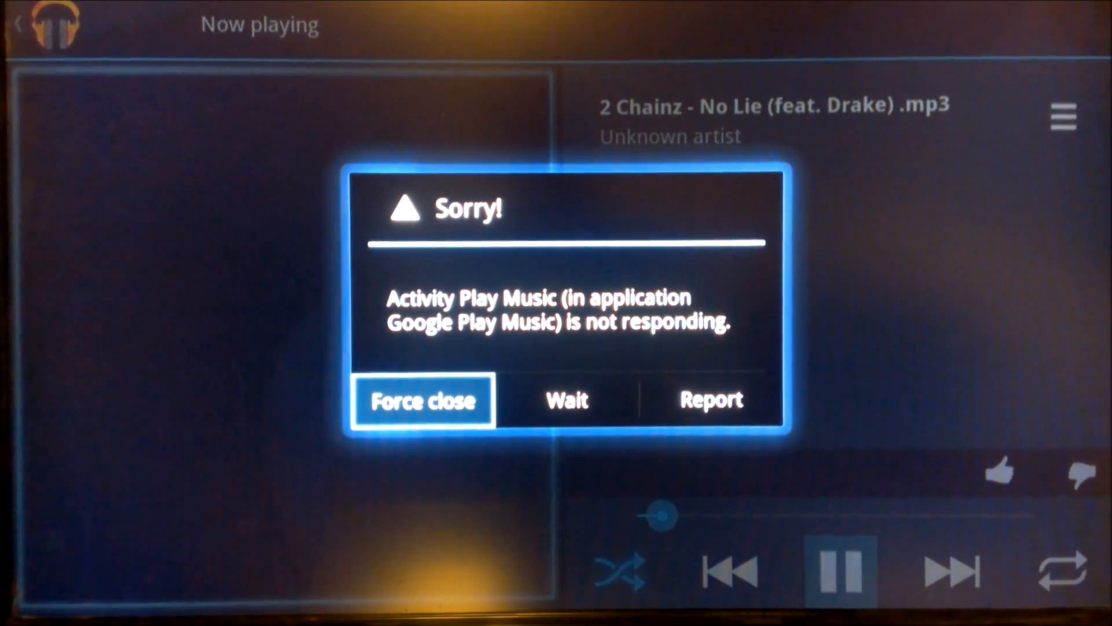
- Wait on the Sorry! dialog, then force close the unresponsive music app and land on the home screen
{"action": "left_click", "coordinate": [567, 400]}
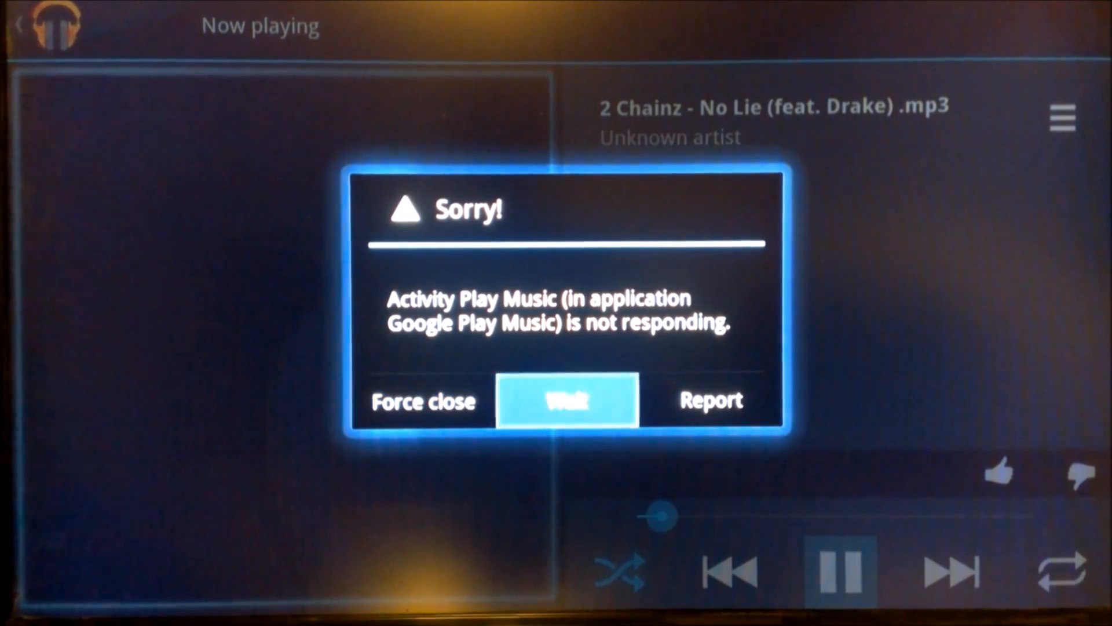
{"action": "left_click", "coordinate": [566, 400]}
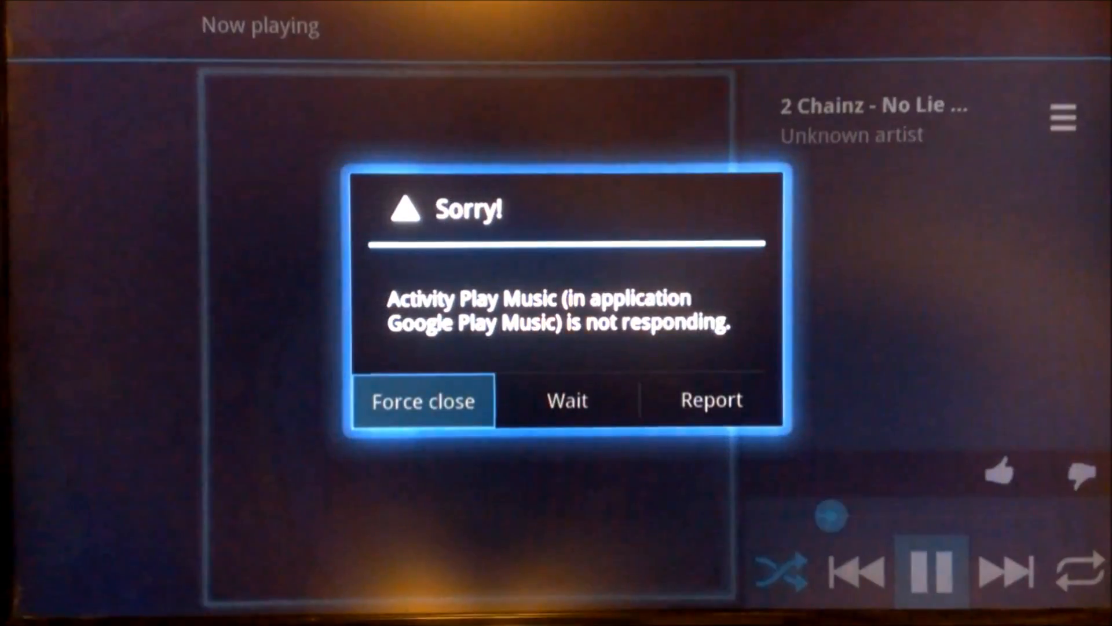
{"action": "left_click", "coordinate": [567, 400]}
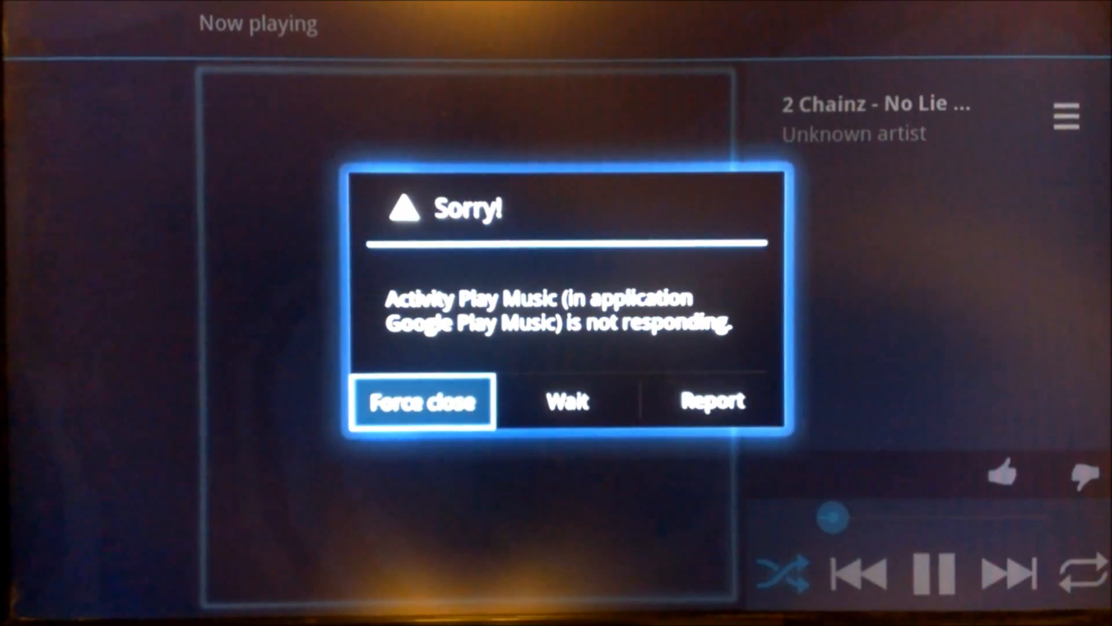
{"action": "left_click", "coordinate": [422, 402]}
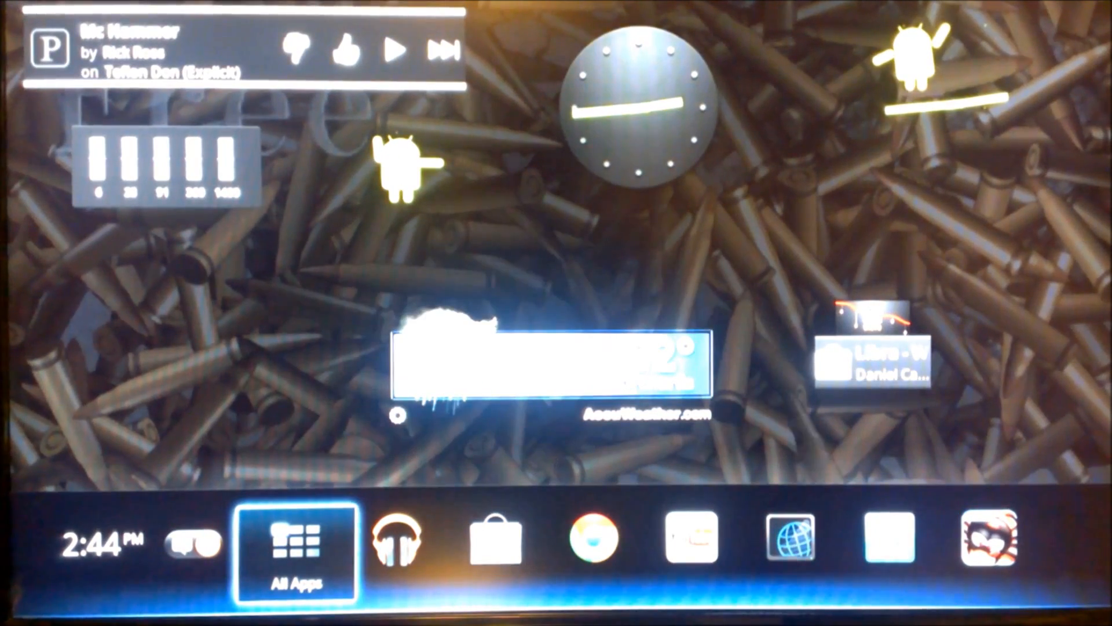
{"action": "left_click", "coordinate": [397, 539]}
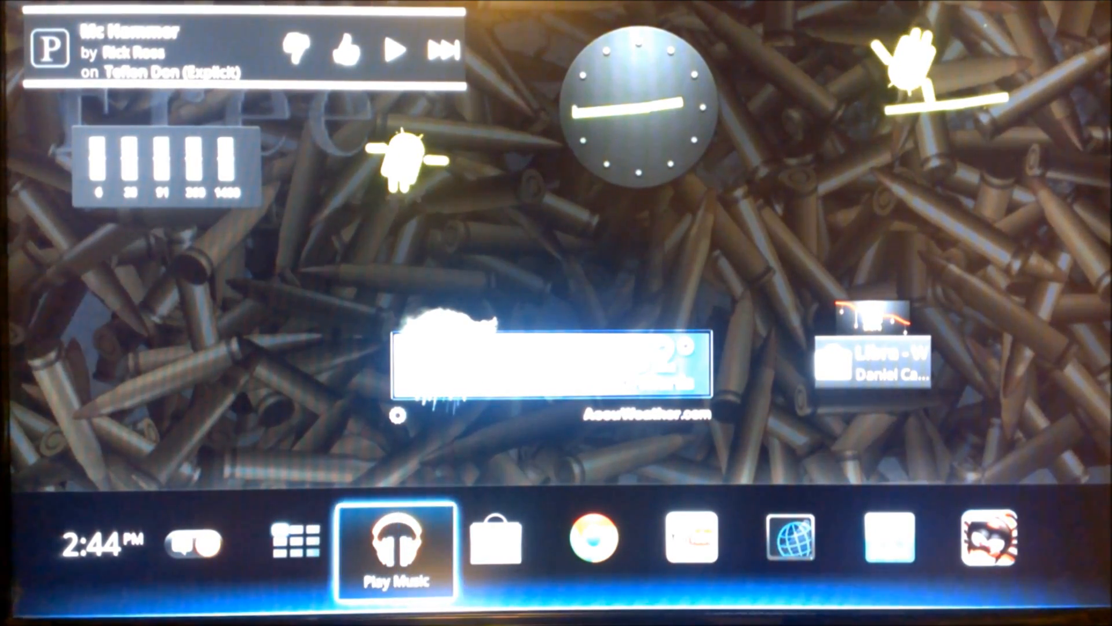